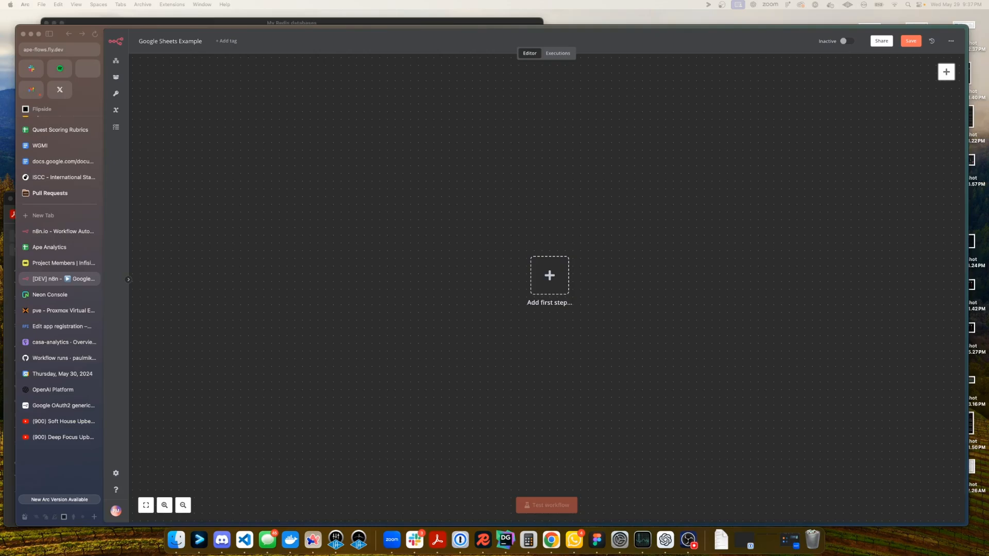
mouse_move(272, 249)
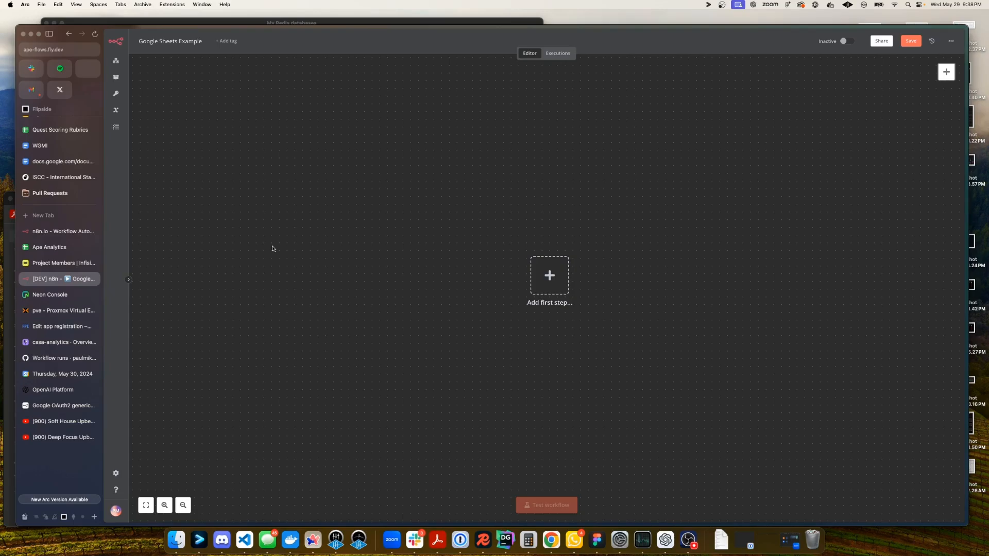
- Switch from the empty n8n workflow to the Ape Analytics spreadsheet
left_click(49, 247)
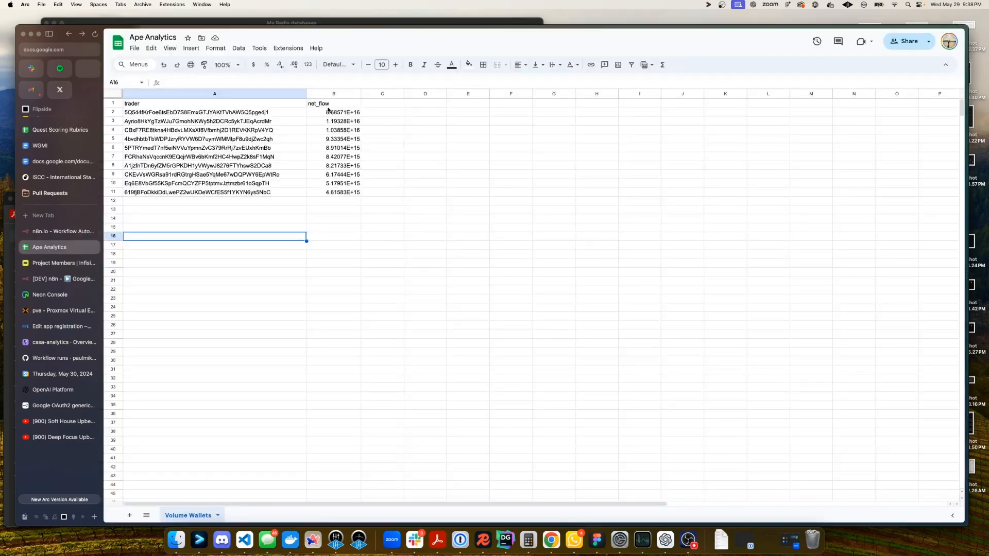
- Inspect a full trader address and net_flow value in Volume Wallets, then return to n8n
left_click(425, 192)
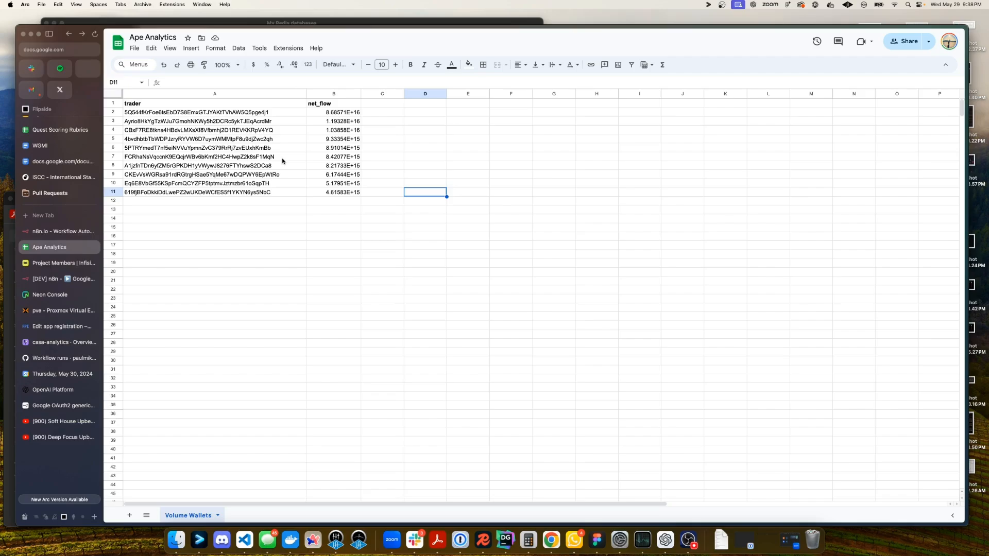
left_click(214, 157)
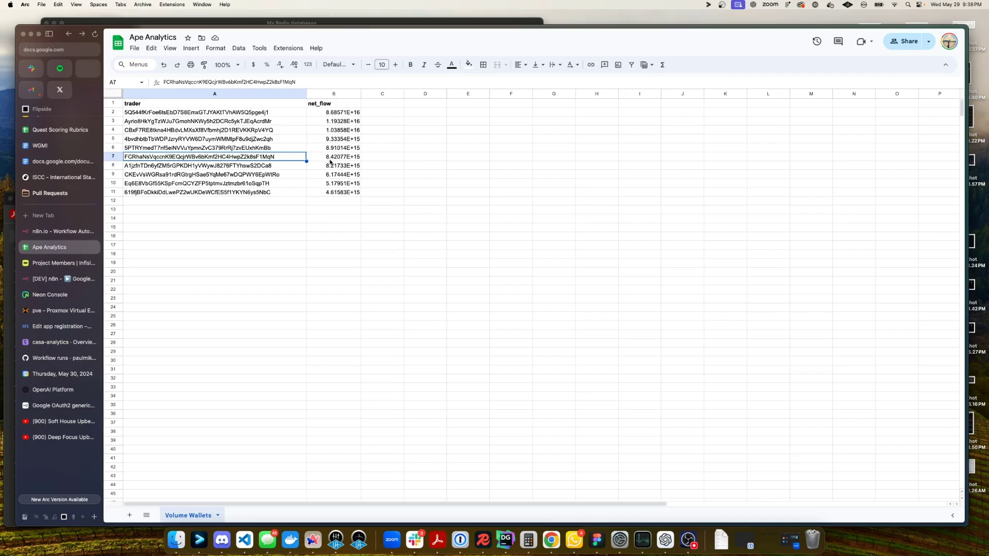
left_click(334, 156)
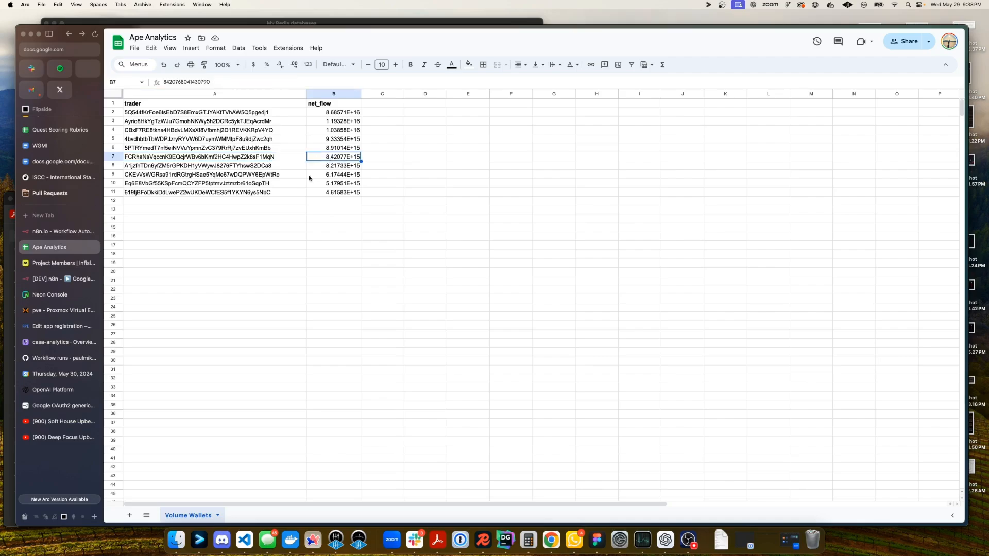
left_click(214, 200)
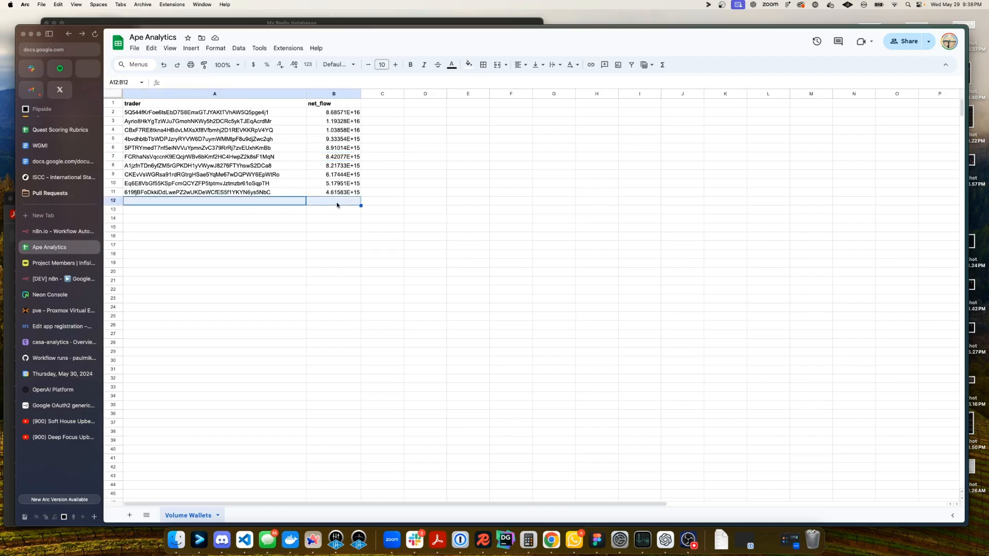
left_click(60, 279)
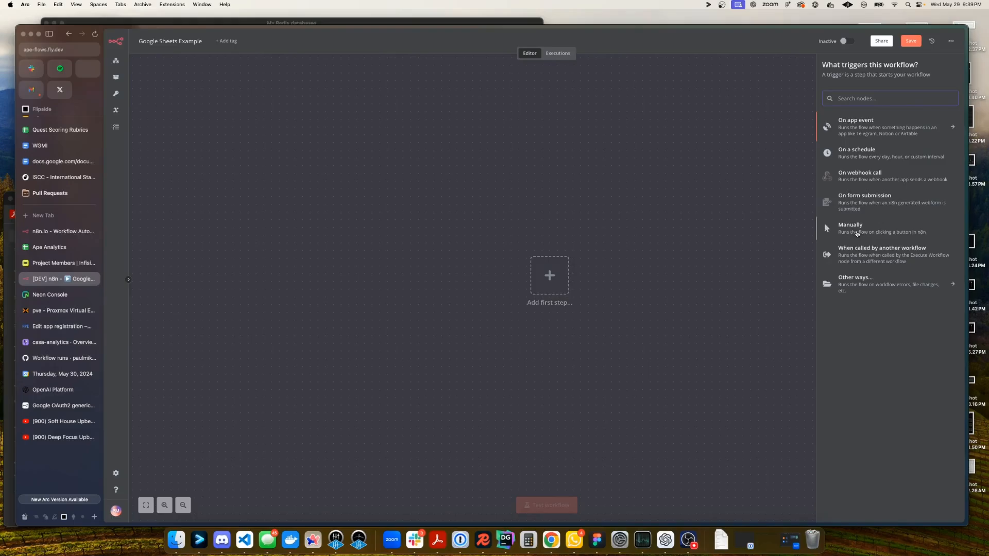
- Add a manual trigger and search for 'ape' nodes to follow it
left_click(851, 225)
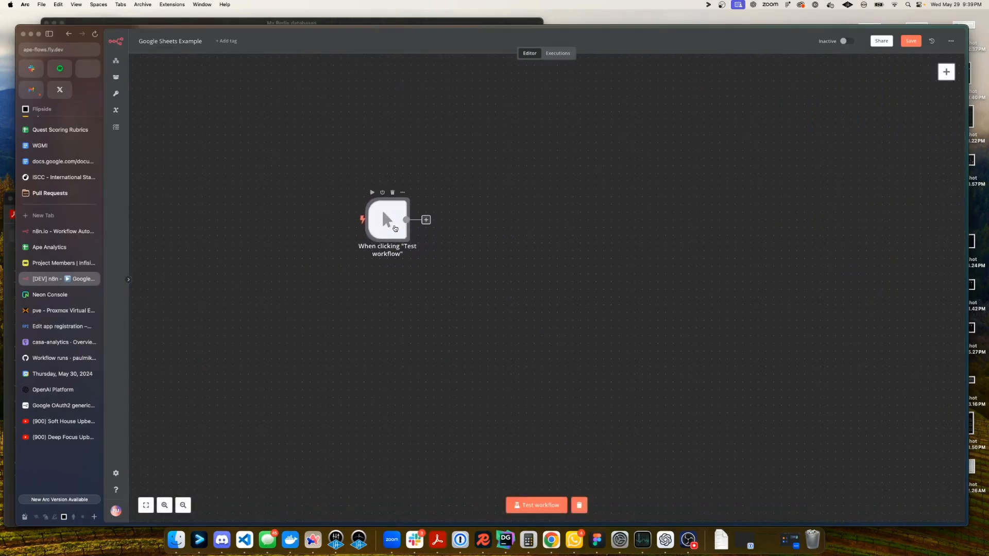
left_click(426, 219)
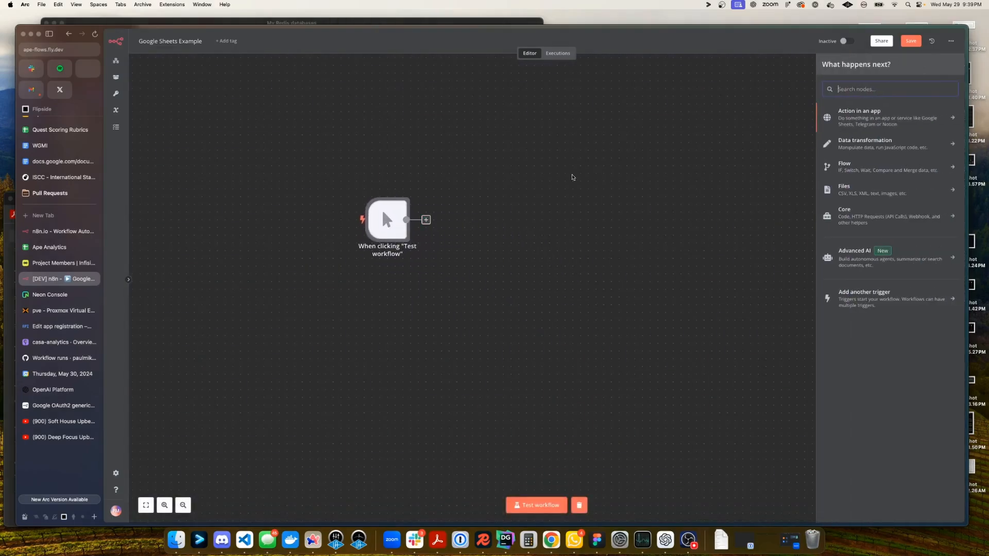
type("ape")
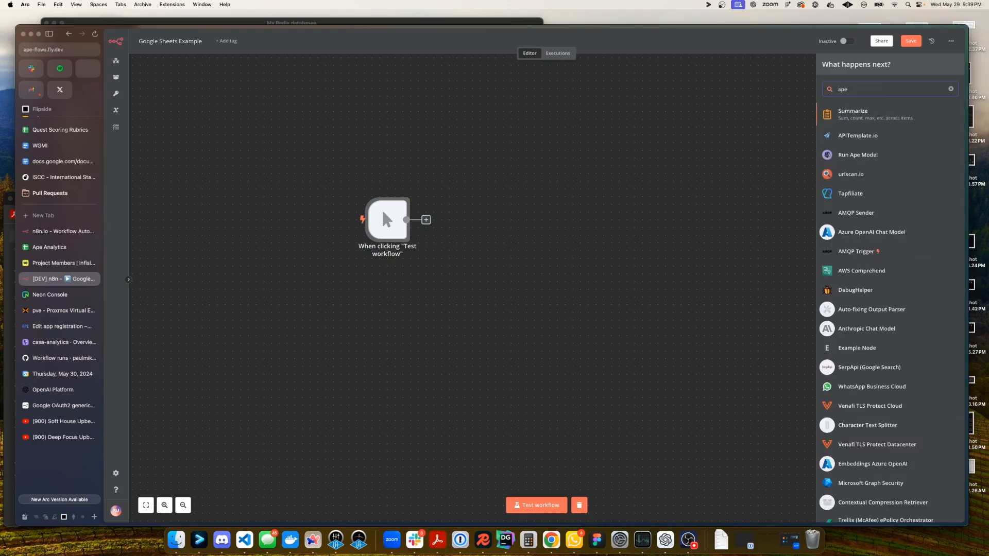
- Add Run Ape Model with collection solana, model TokenAnalytics, function get_wallets_by_top_flows
left_click(857, 155)
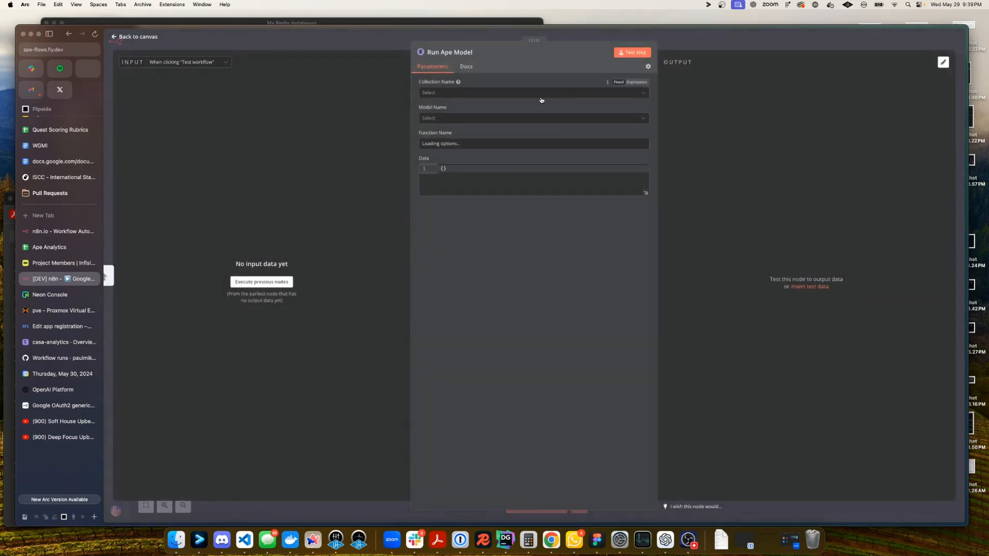
mouse_move(508, 101)
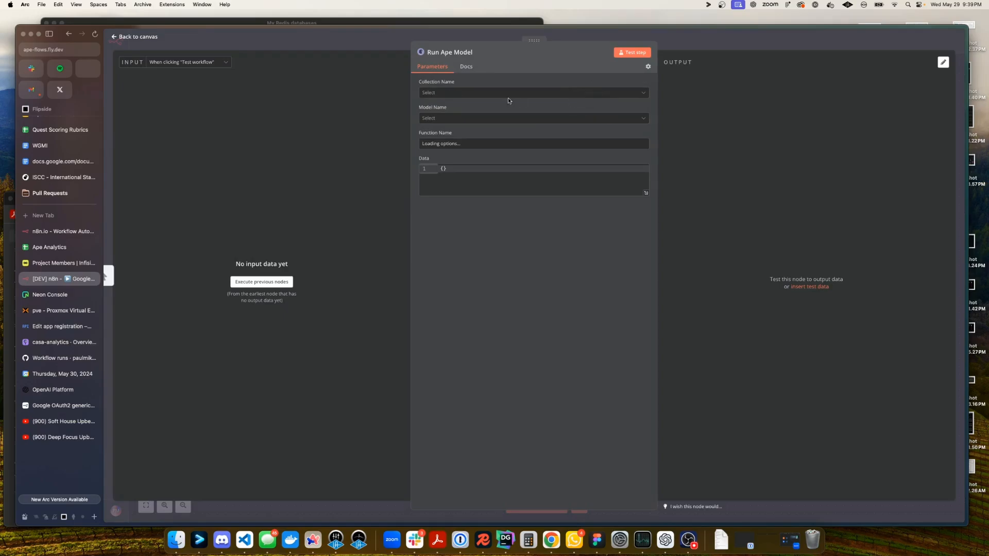
left_click(532, 93)
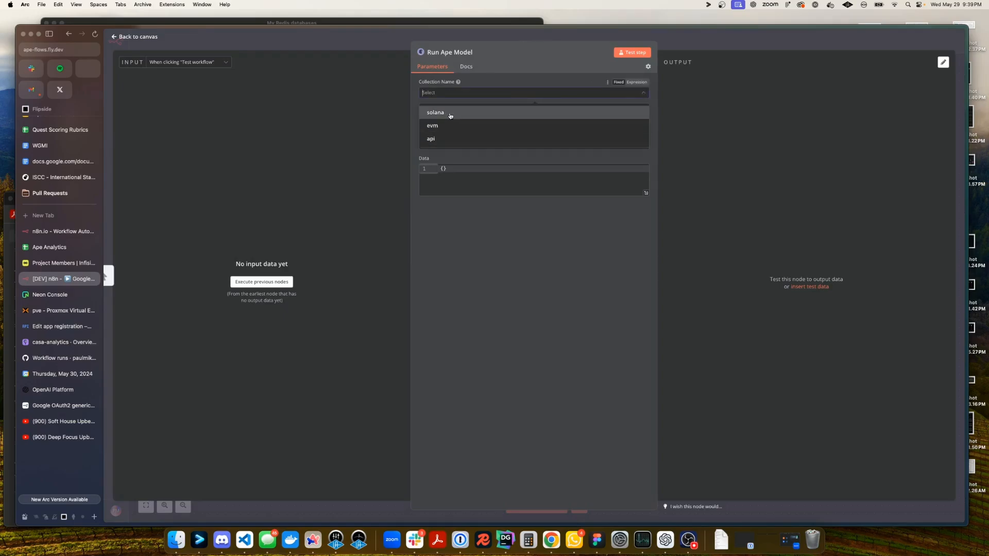
left_click(435, 112)
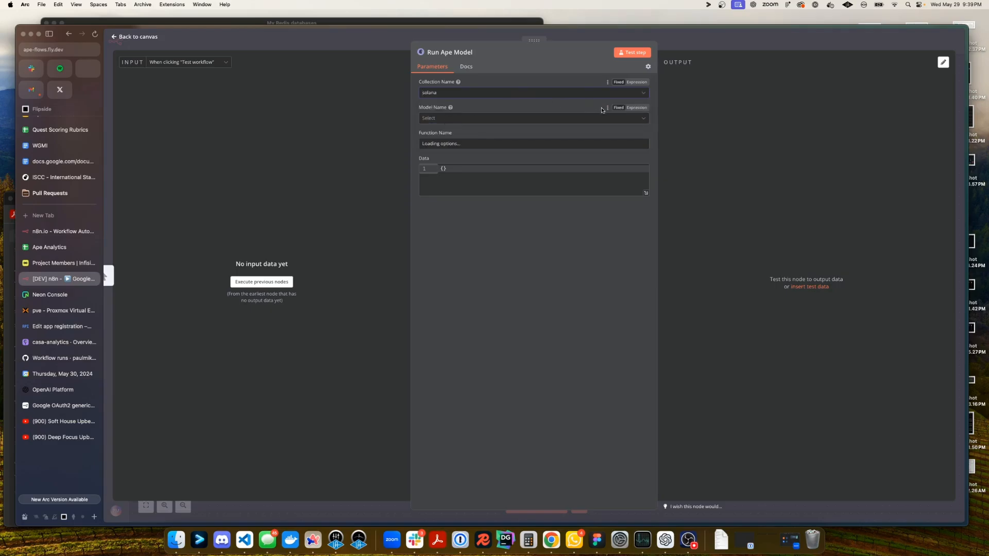
left_click(533, 118)
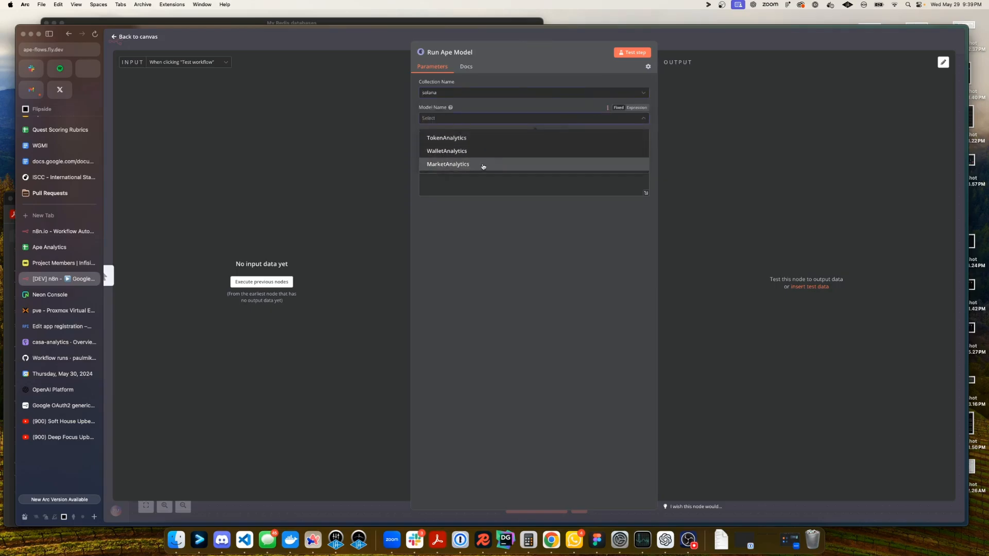
left_click(447, 138)
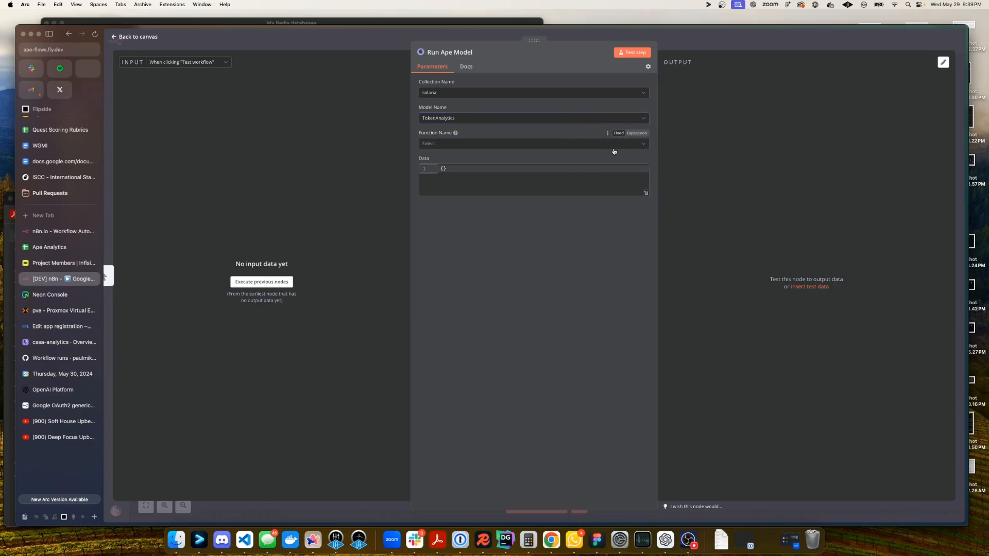
left_click(533, 143)
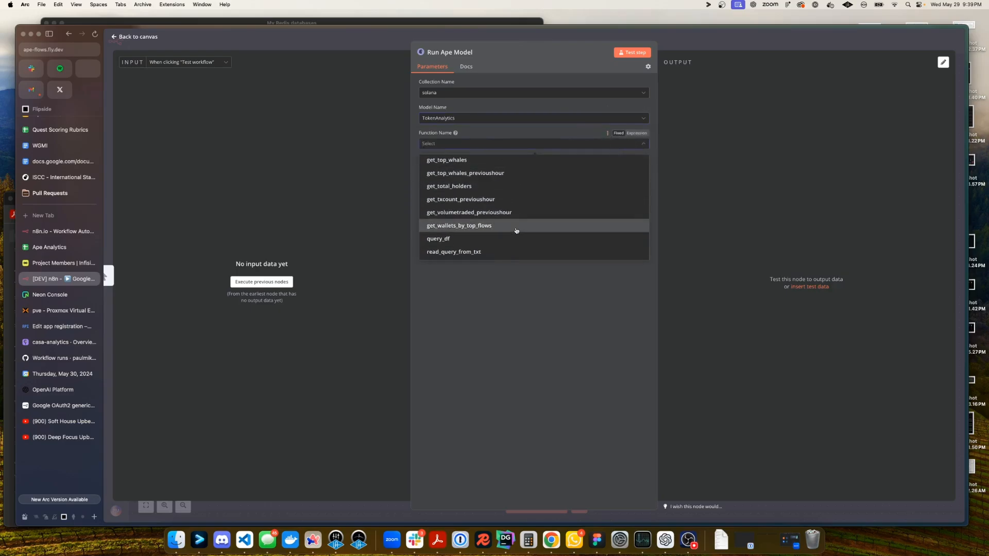
left_click(459, 225)
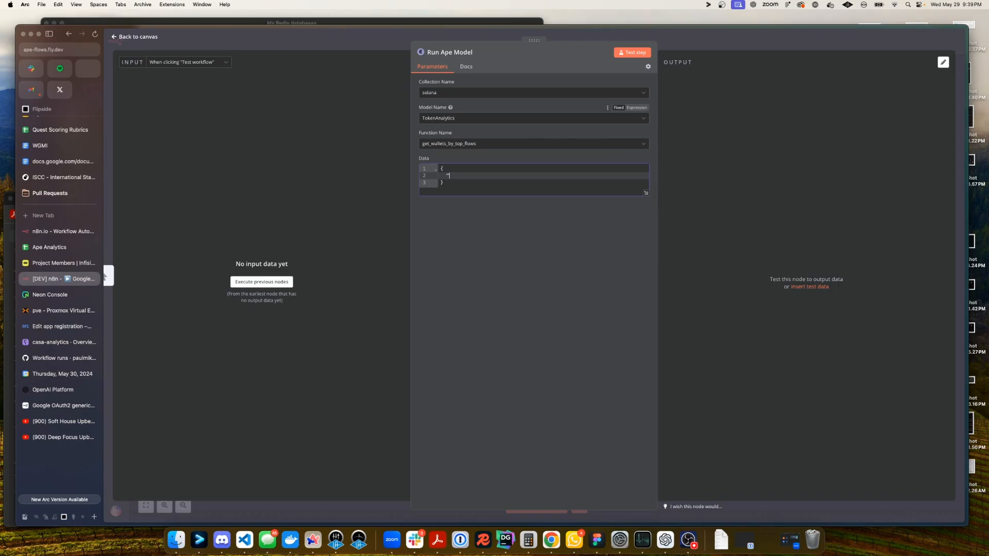
- Enter mint_address JSON in the Data field and start a test run
type("\"mint")
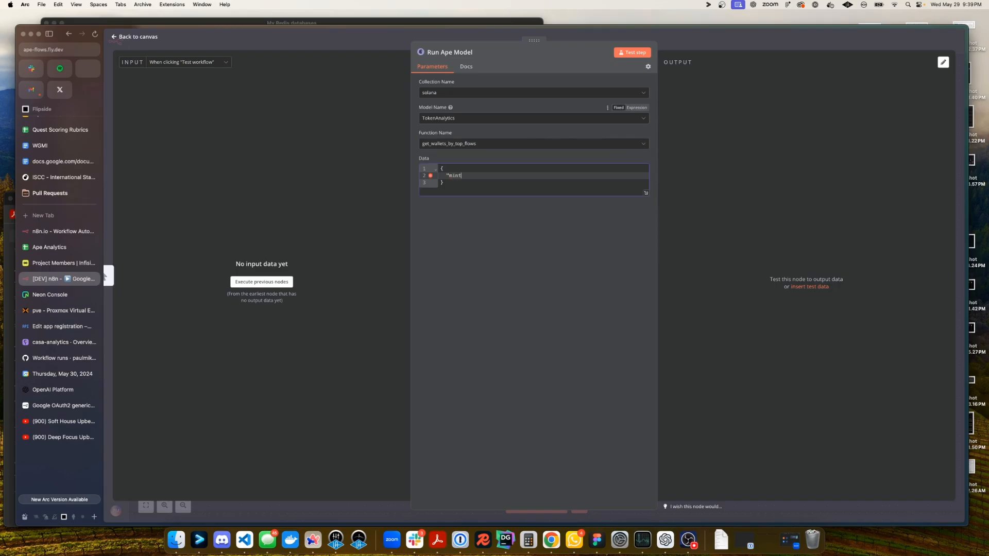
type("_address\": \"EKpQGSJtjMFqKZ9KQanSqYXRcF8fBopzLHYxdM65zcjm")
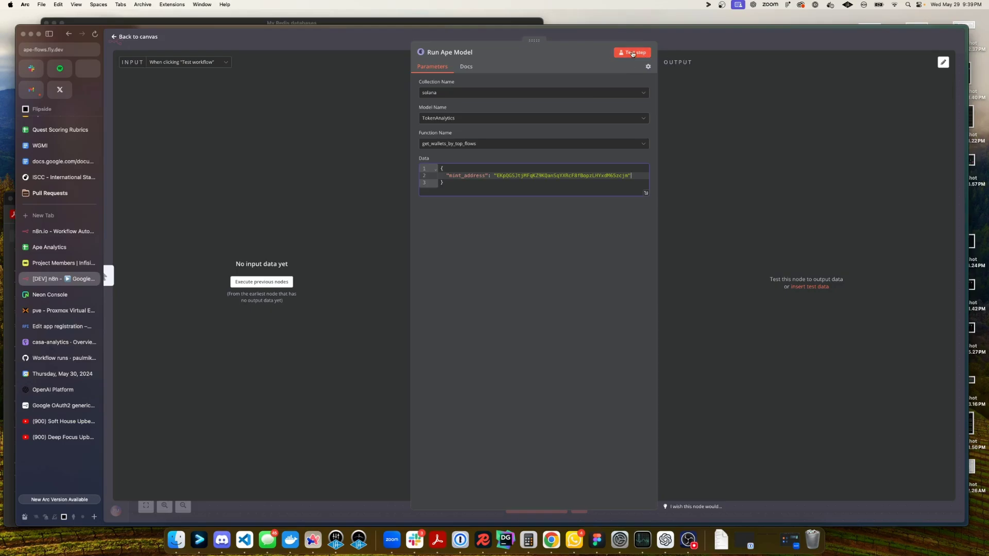
left_click(633, 52)
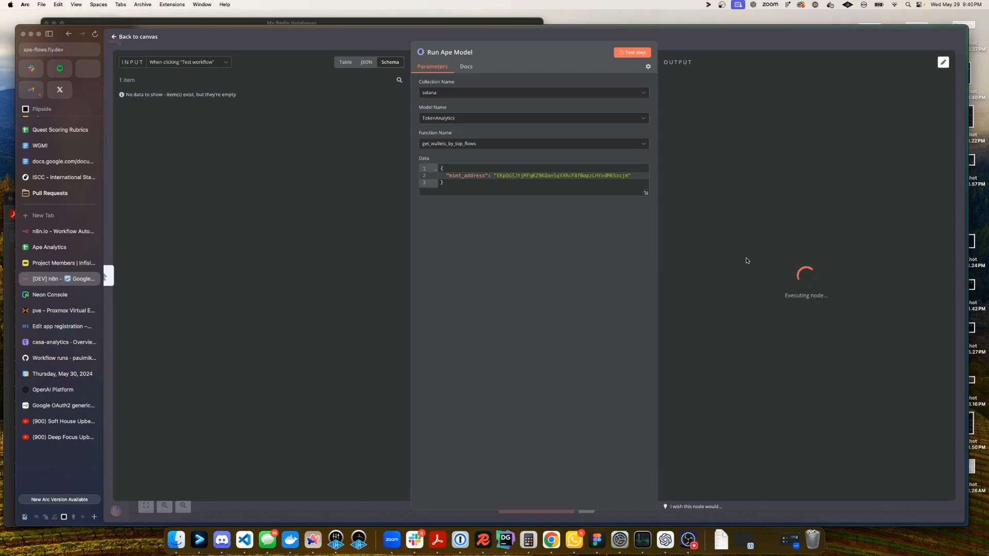
- Scroll through the ten trader and net_flow results, then return to the canvas
left_click(633, 51)
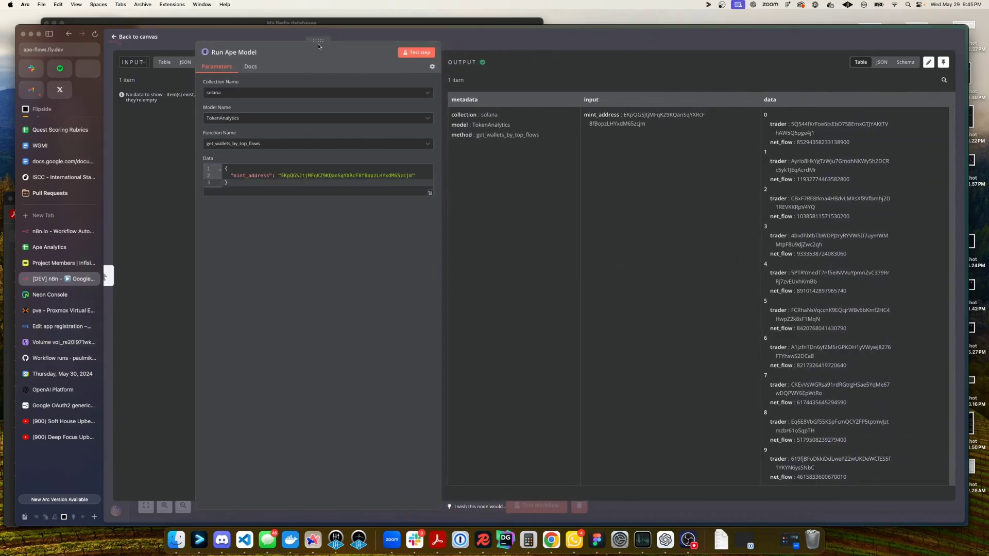
mouse_move(731, 168)
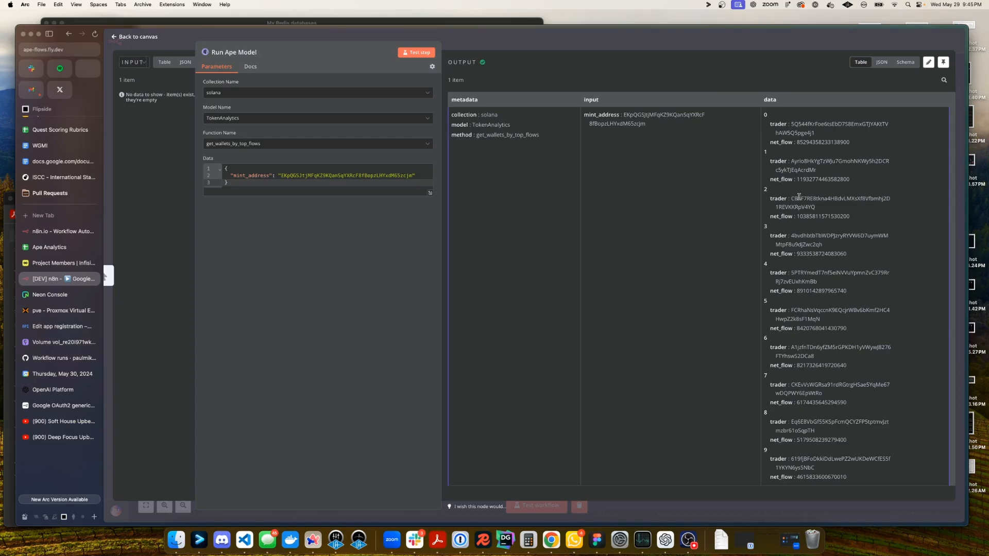
scroll("down", 3)
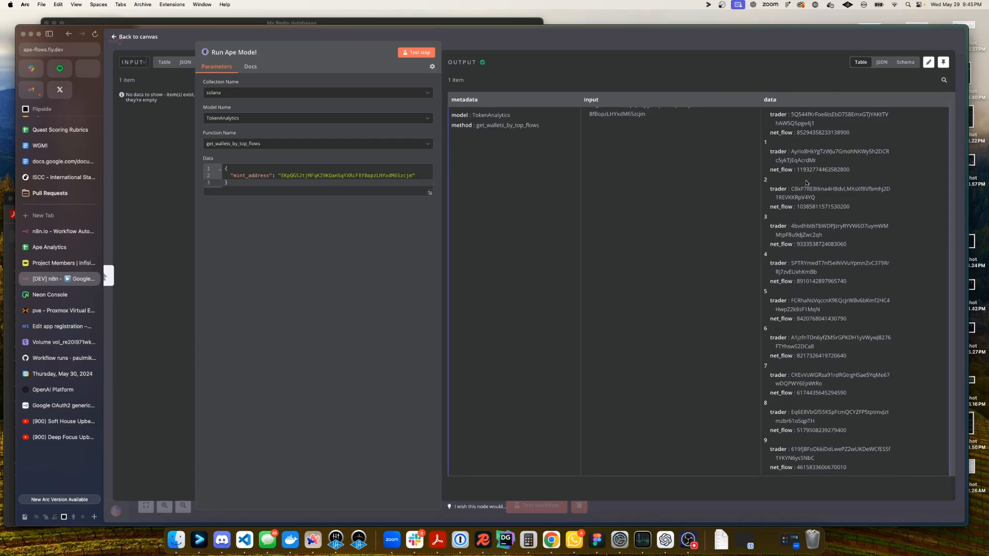
mouse_move(714, 326)
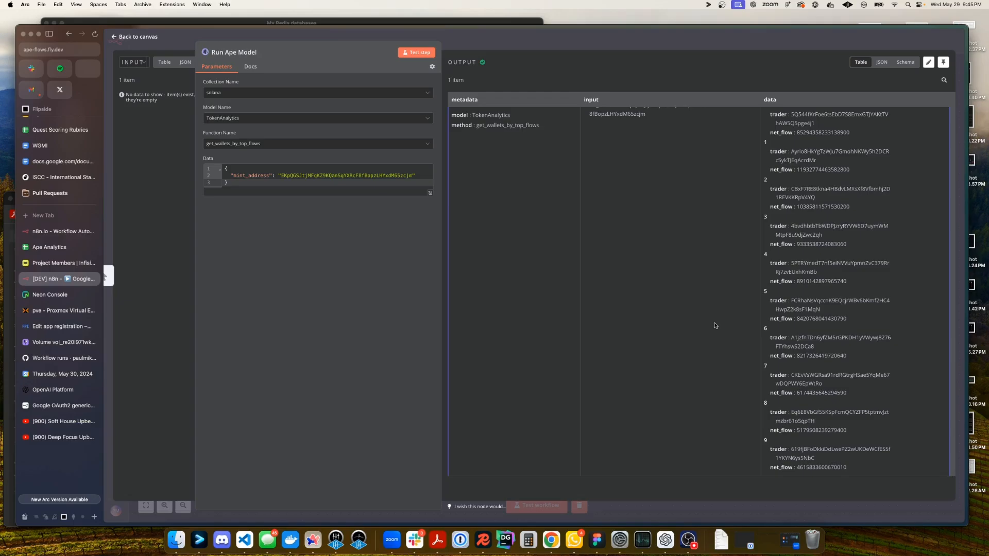
left_click(135, 36)
type("spl")
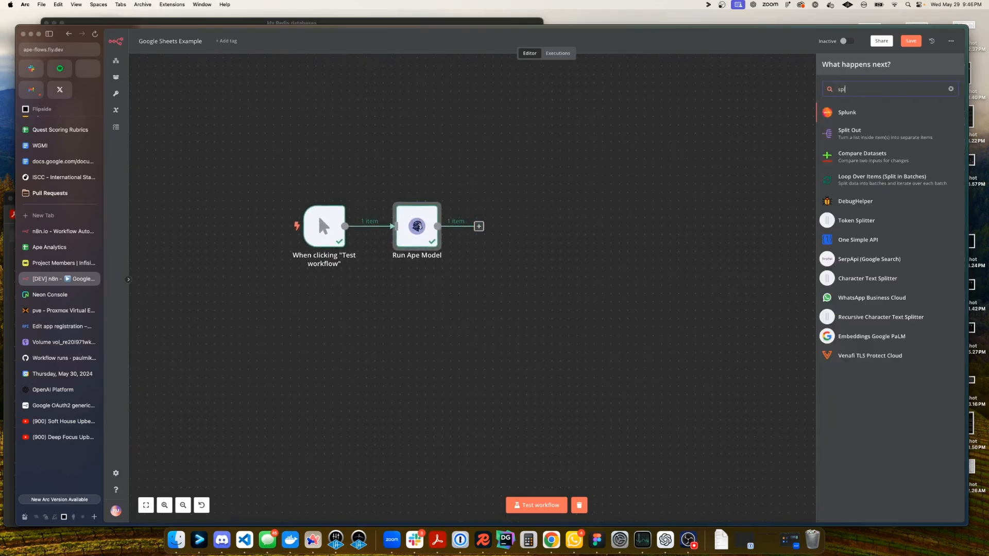
- Add Split Out on the data field, test it into 10 items, and zoom the canvas
left_click(849, 133)
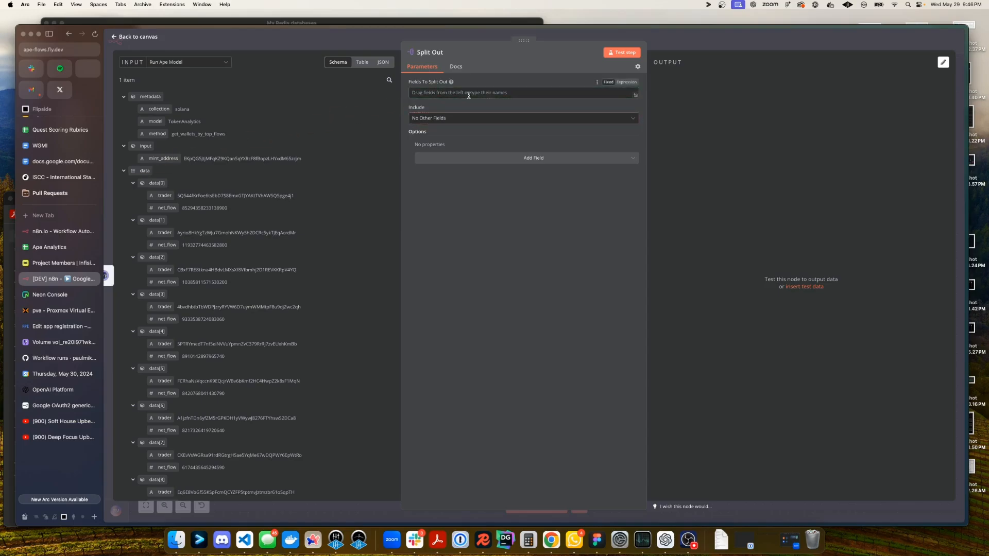
left_click(622, 53)
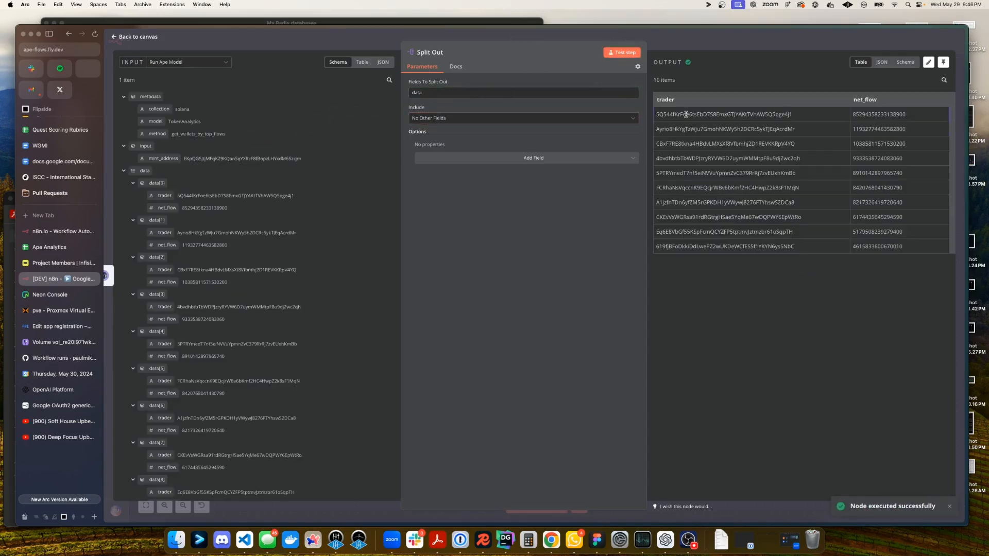
double_click(664, 80)
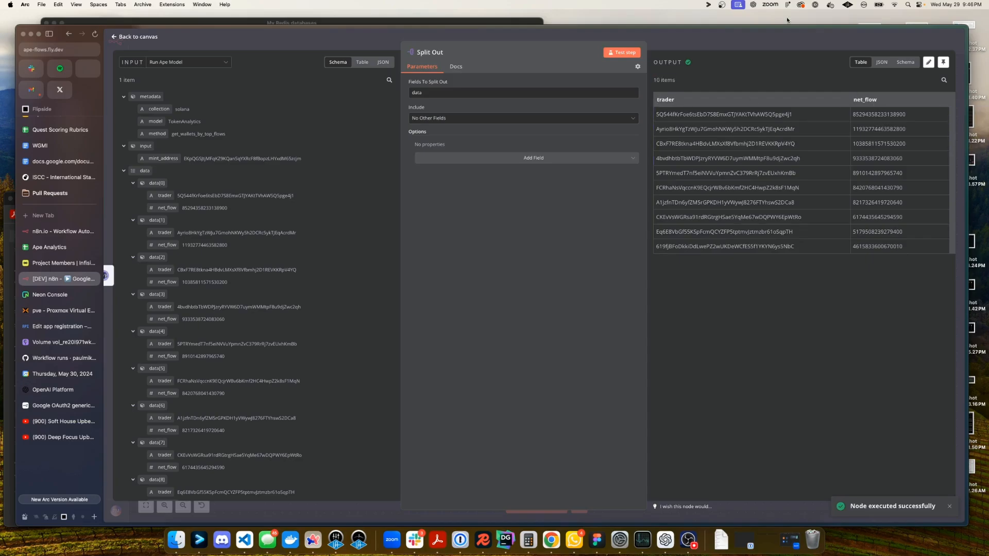
left_click(134, 37)
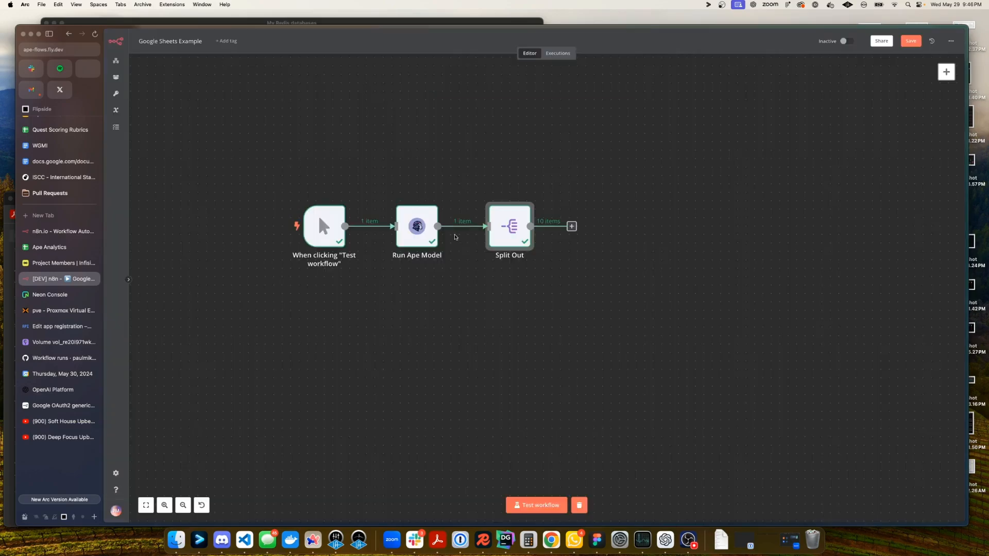
left_click(164, 505)
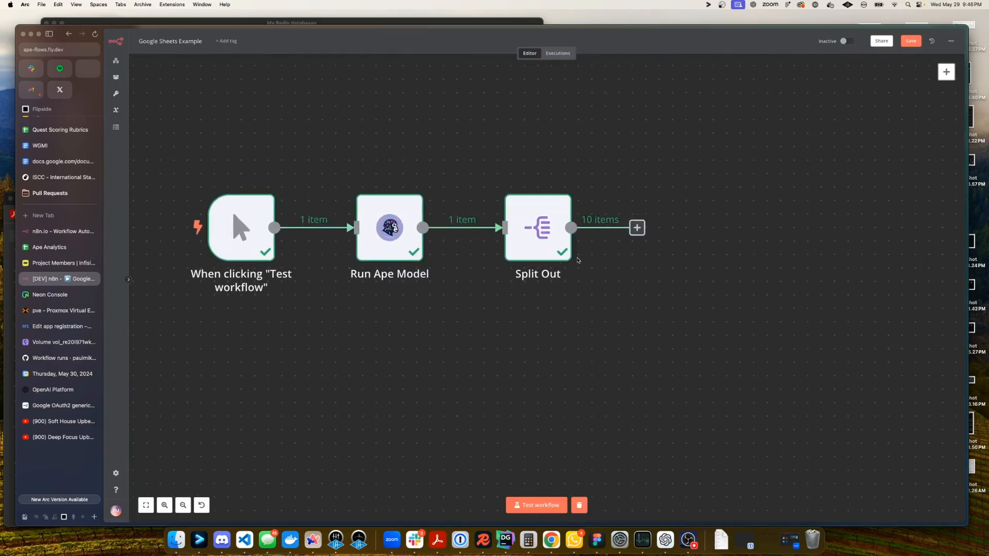
mouse_move(637, 227)
type("sheet")
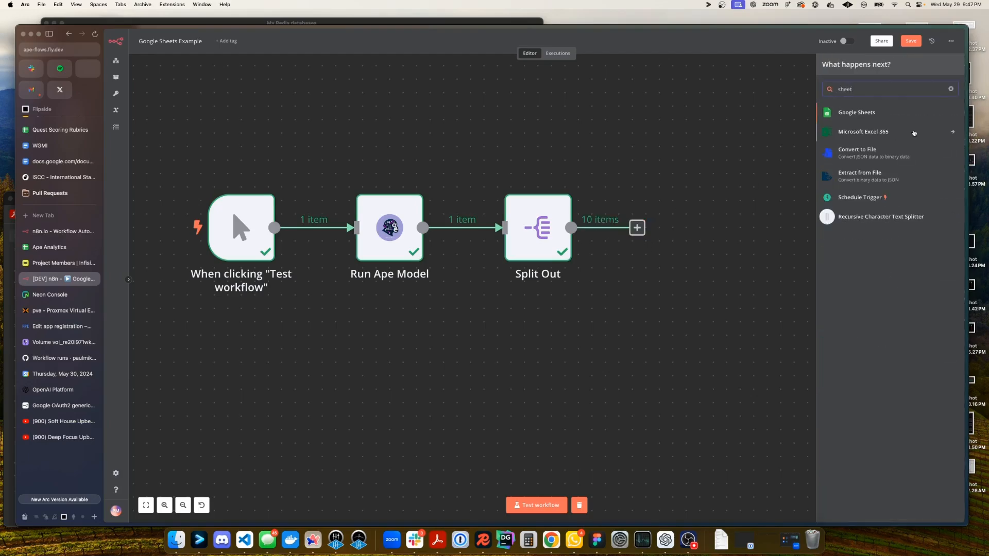
- Add a Google Sheets node using the 'Append or update row in sheet' action
left_click(857, 112)
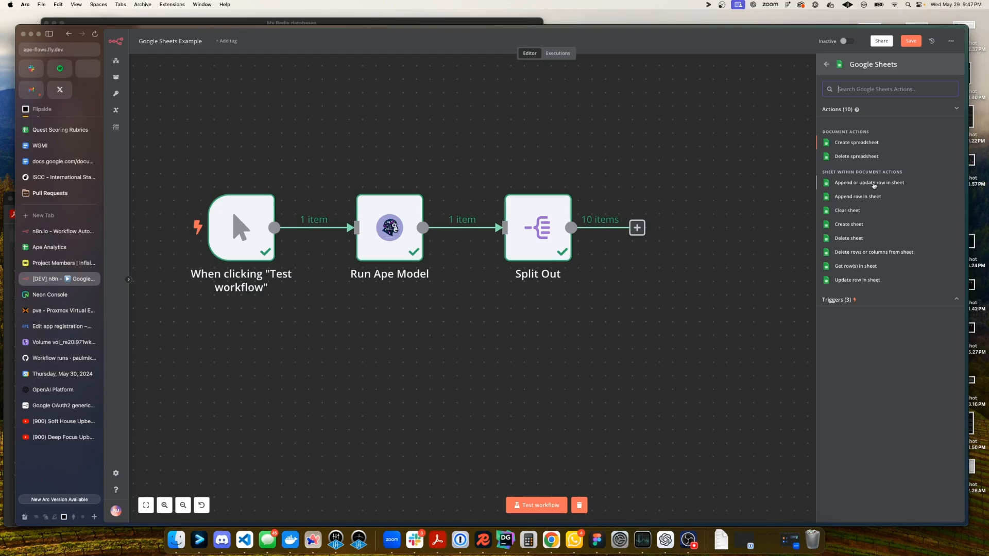
left_click(868, 182)
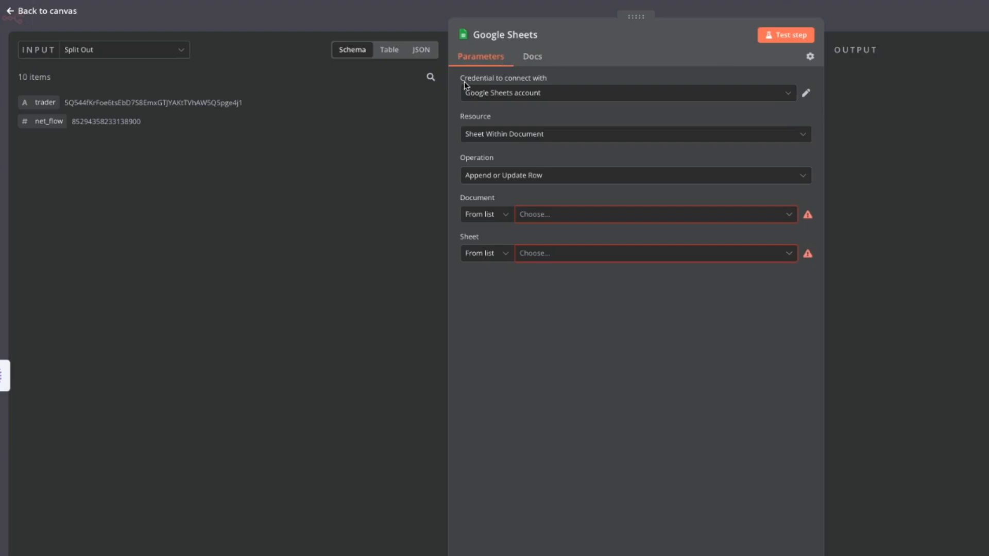
mouse_move(592, 98)
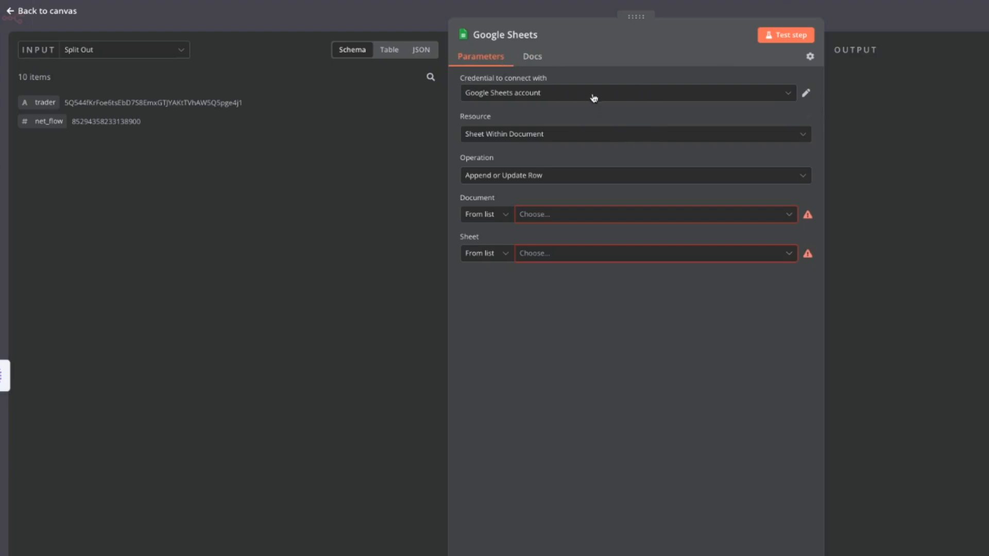
- Keep the existing Google Sheets account credential and the Sheet Within Document resource
left_click(627, 93)
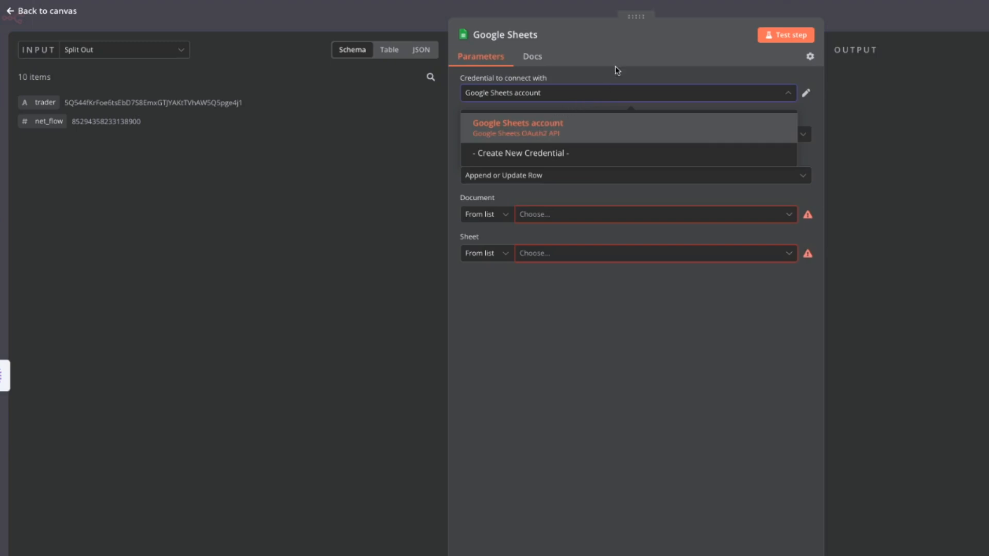
left_click(517, 123)
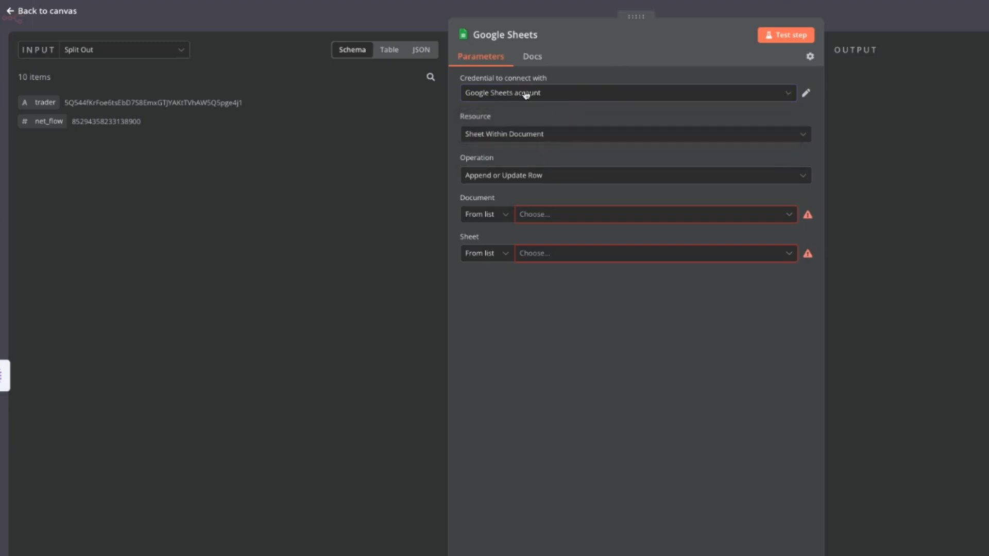
left_click(634, 134)
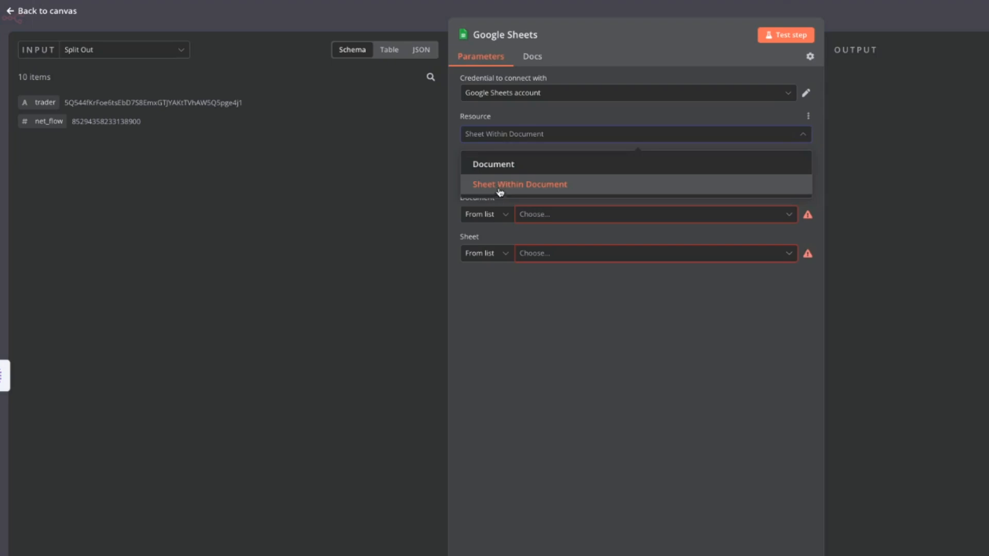
left_click(520, 184)
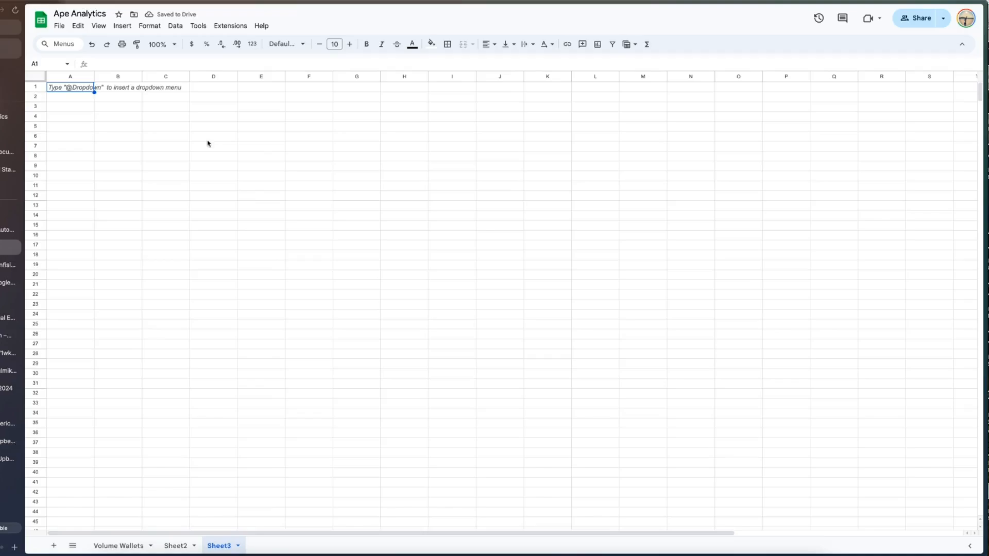
- Browse the Ape Analytics sheet tabs, then switch back to the n8n node
left_click(118, 545)
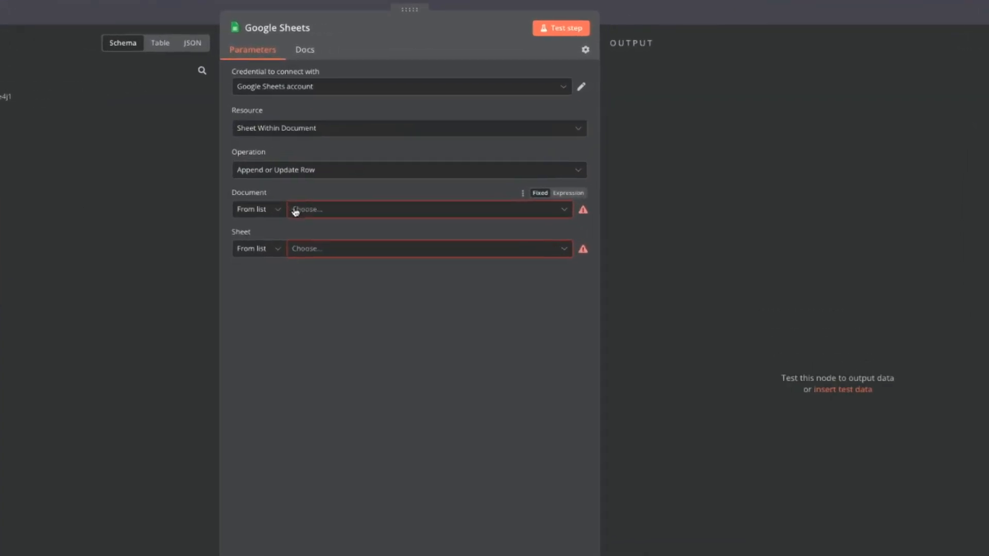
- Choose Ape Analytics as the node's document, then switch to that spreadsheet
left_click(430, 210)
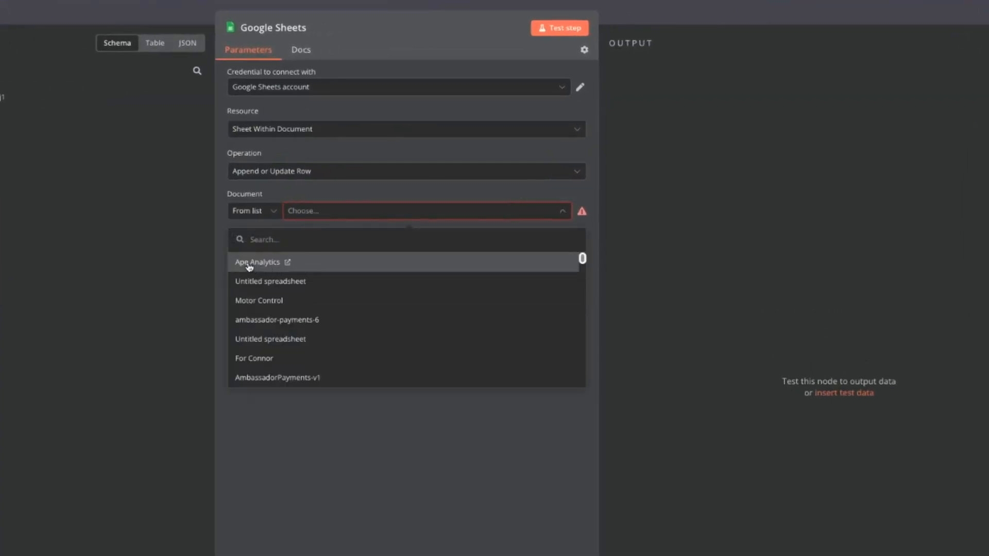
left_click(257, 262)
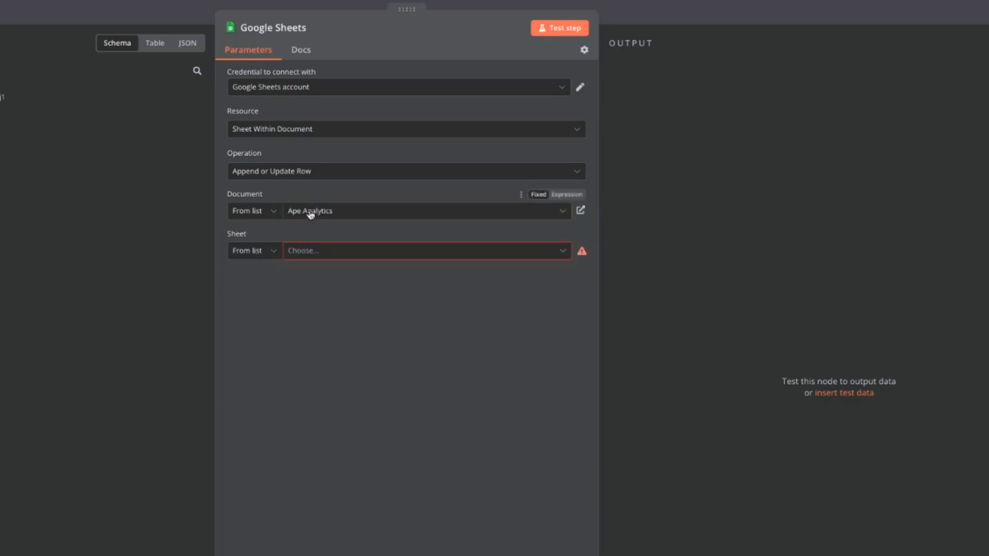
mouse_move(334, 216)
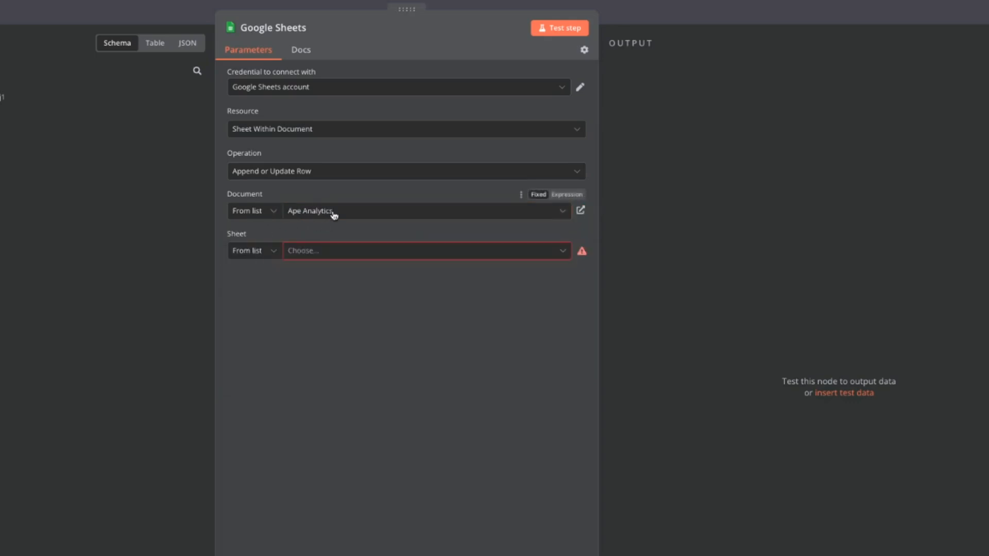
mouse_move(300, 221)
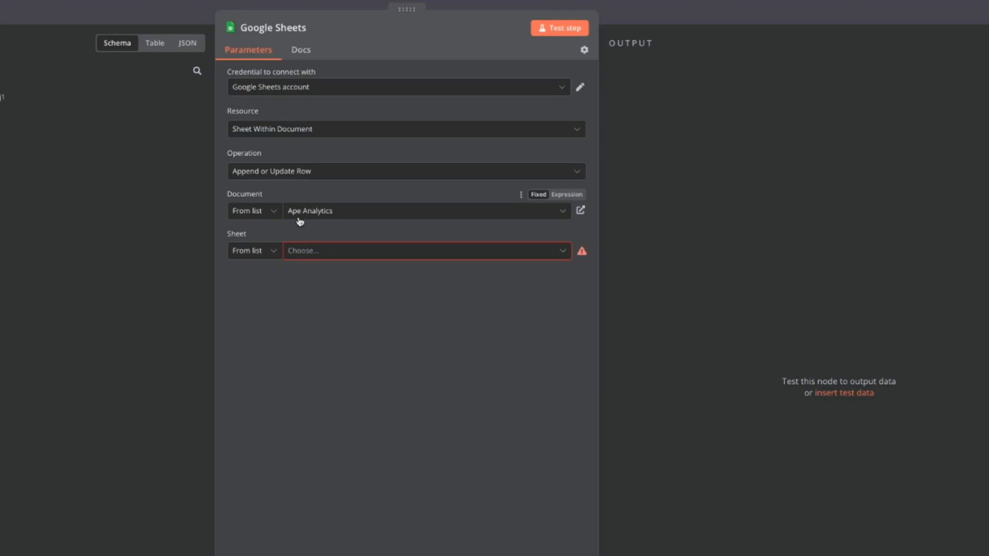
mouse_move(162, 252)
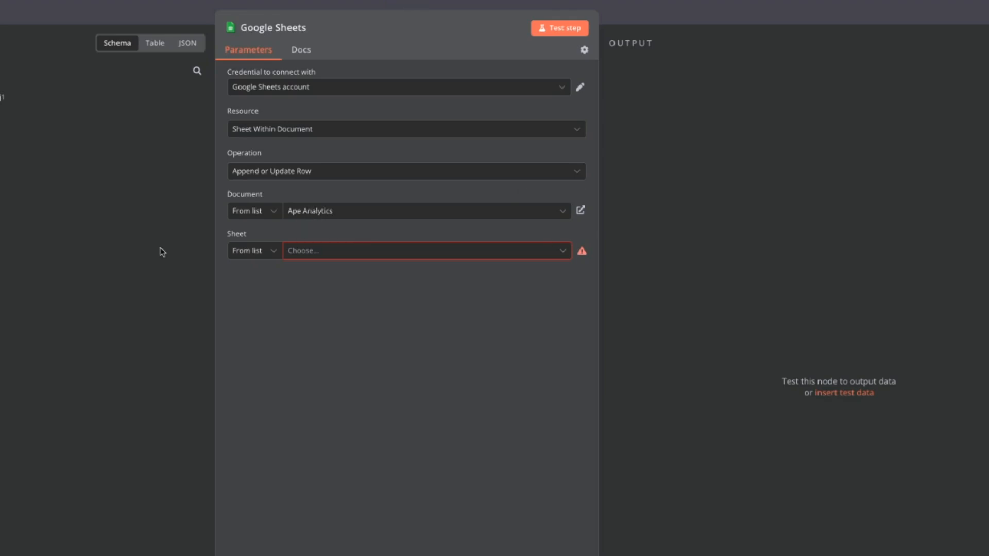
mouse_move(415, 514)
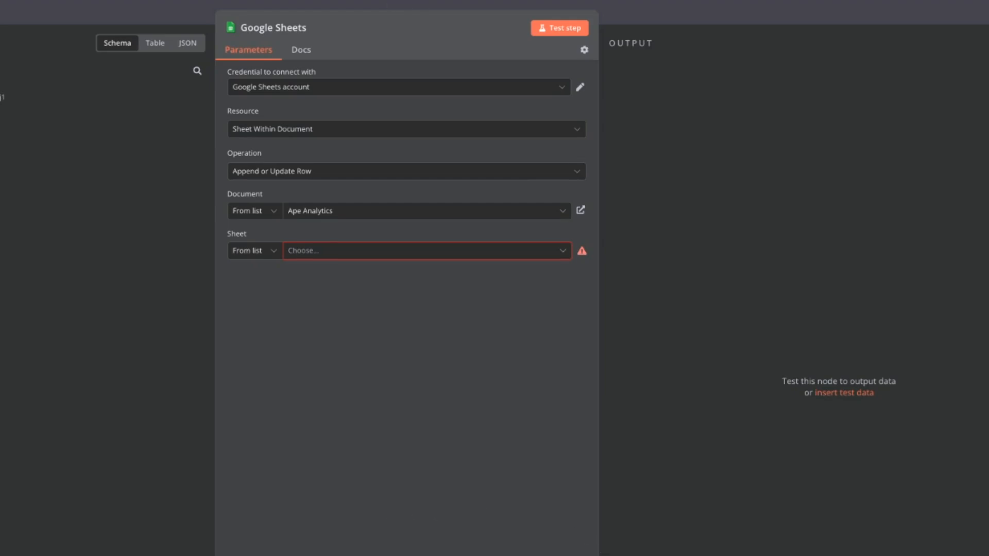
left_click(580, 210)
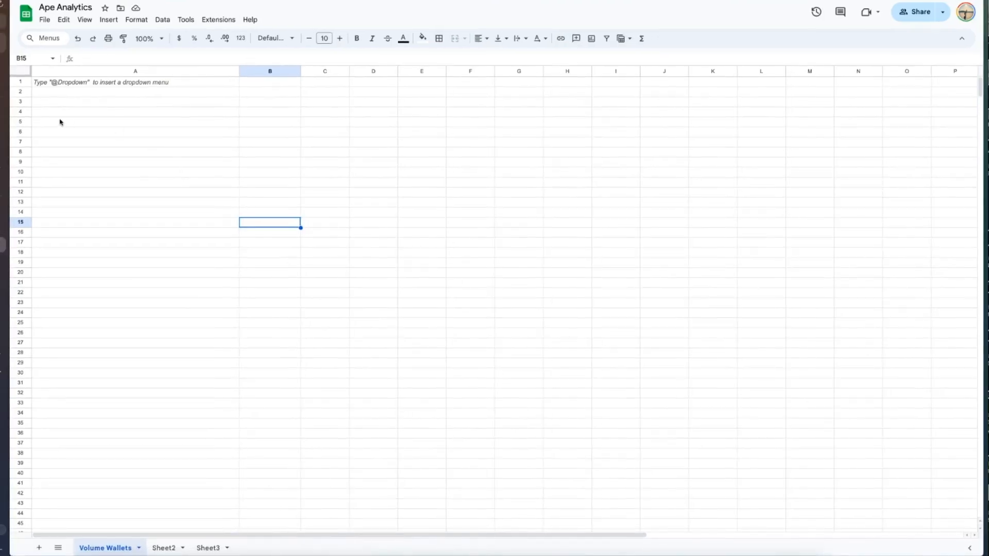
- Check the empty Volume Wallets sheet, then open the n8n Sheet dropdown listing Ape Analytics sheets
left_click(135, 92)
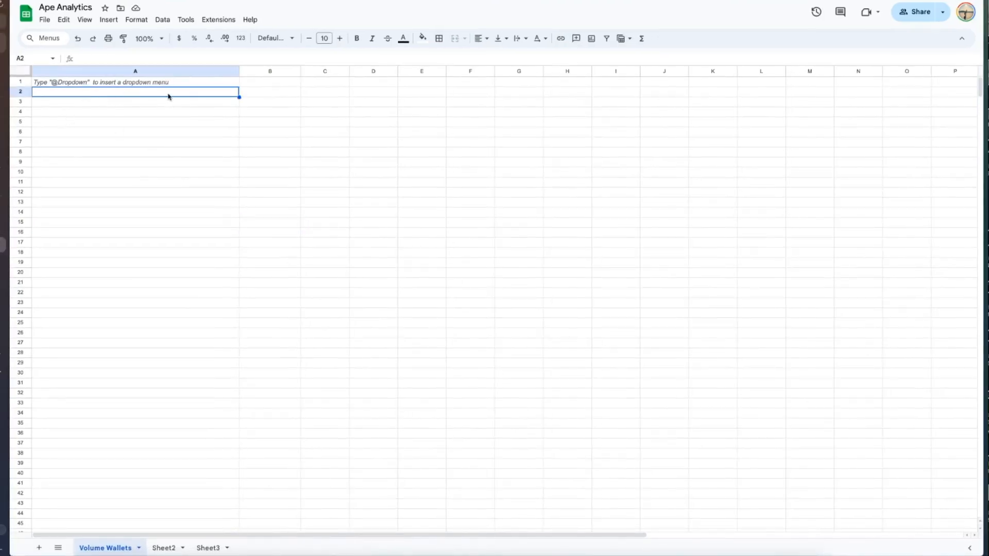
left_click(269, 91)
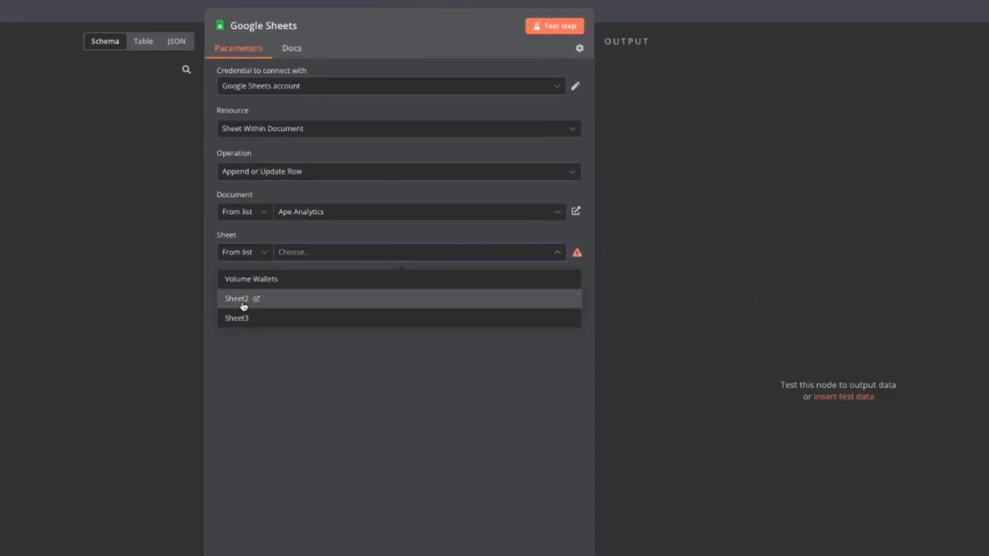
mouse_move(251, 278)
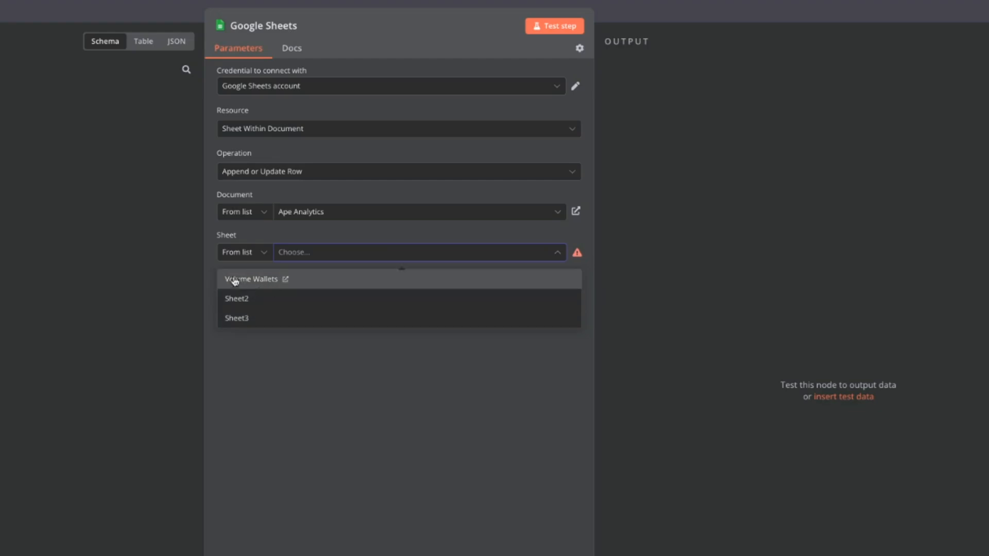
- Choose Volume Wallets as the Google Sheets node's target sheet
left_click(255, 278)
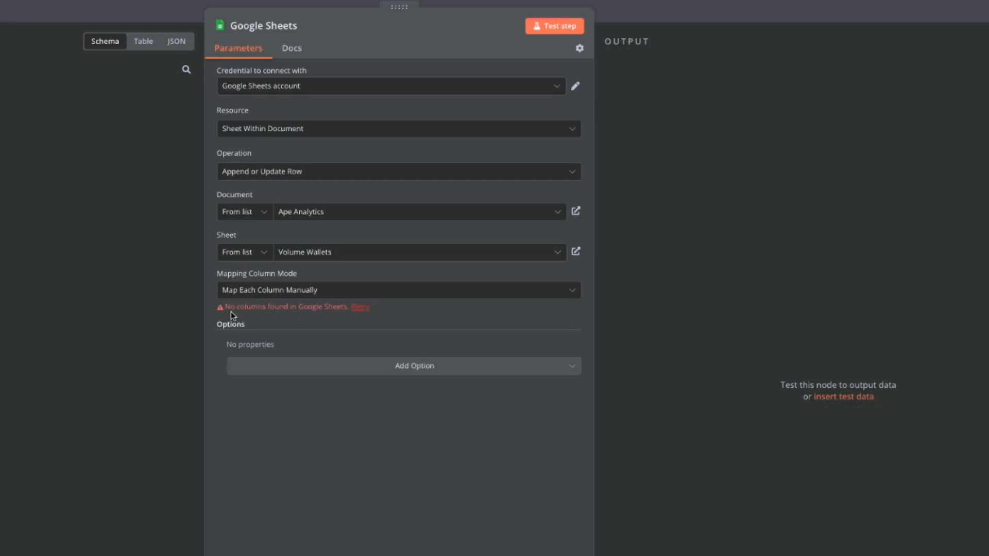
mouse_move(236, 307)
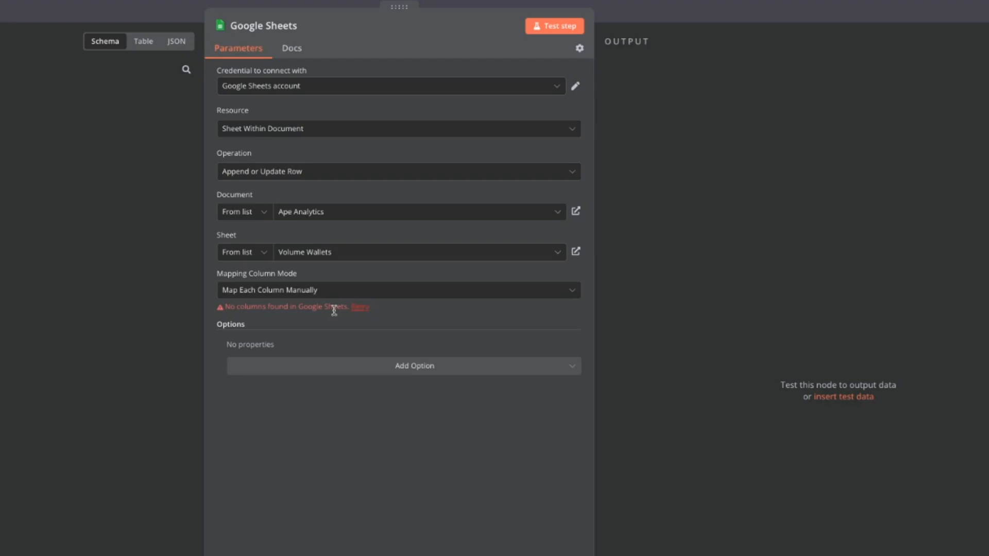
mouse_move(335, 310)
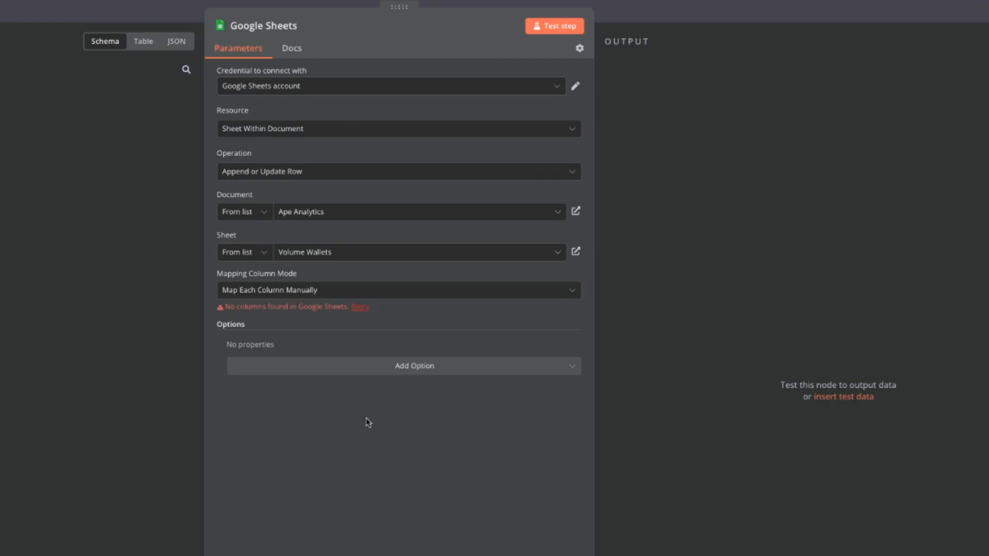
mouse_move(104, 280)
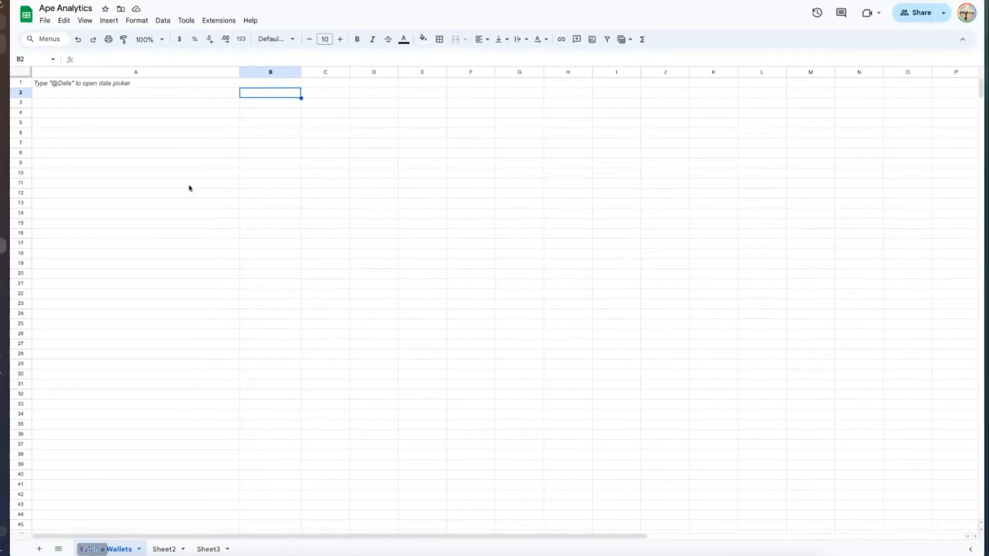
- Enter the 'trader' heading in A1 of Volume Wallets, then return to the n8n node
left_click(135, 83)
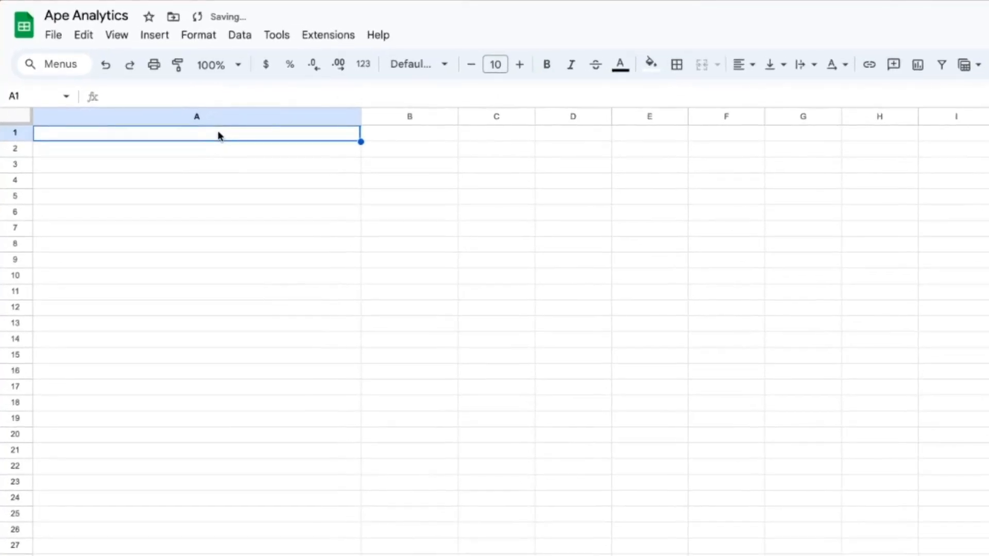
type("trader")
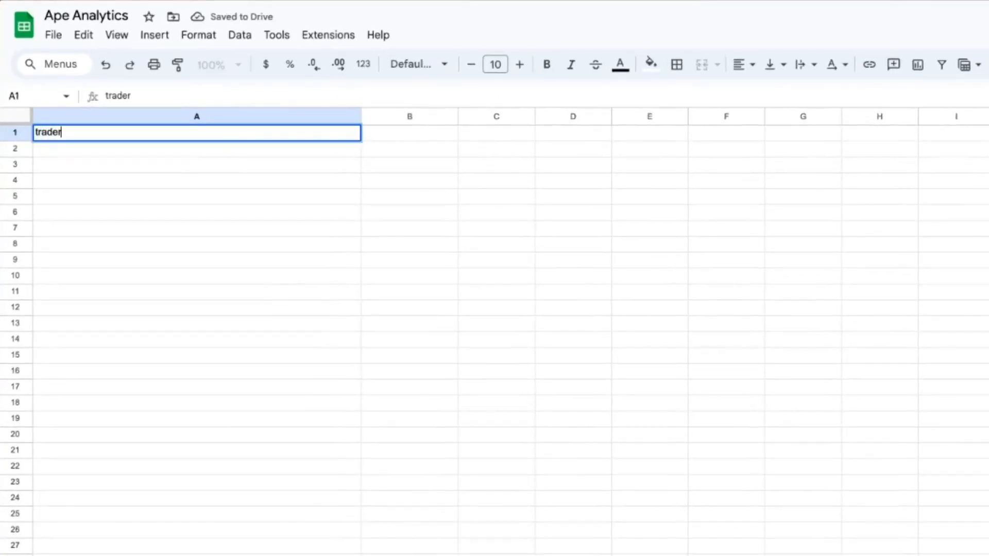
key("tab")
type("flow")
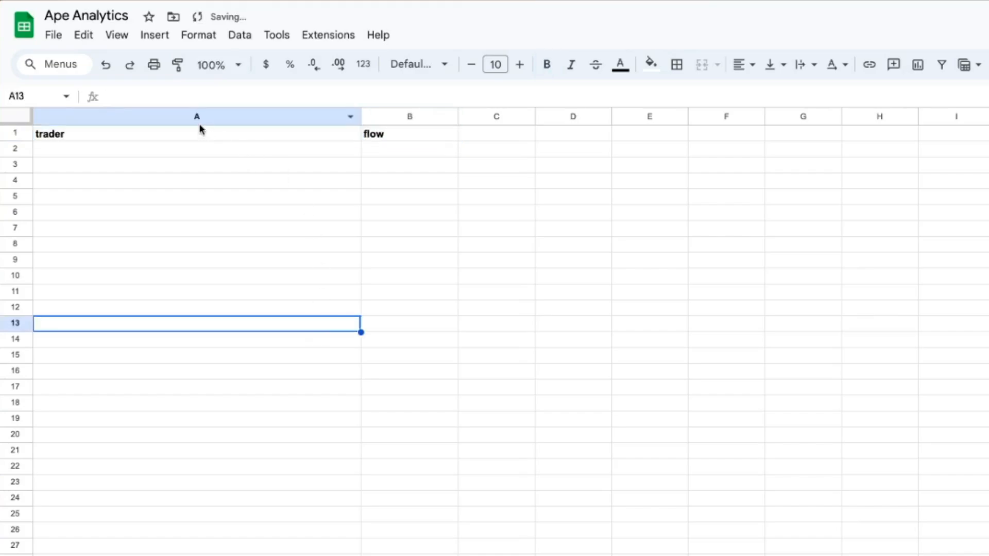
left_click(408, 211)
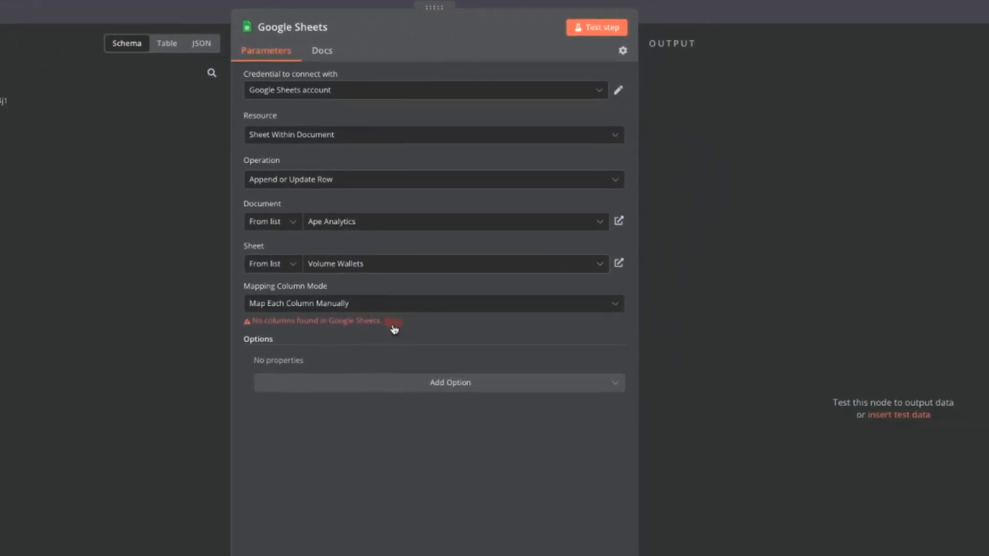
- Reload columns, map trader and net_flow to trader and flow, match on trader, and close
left_click(391, 325)
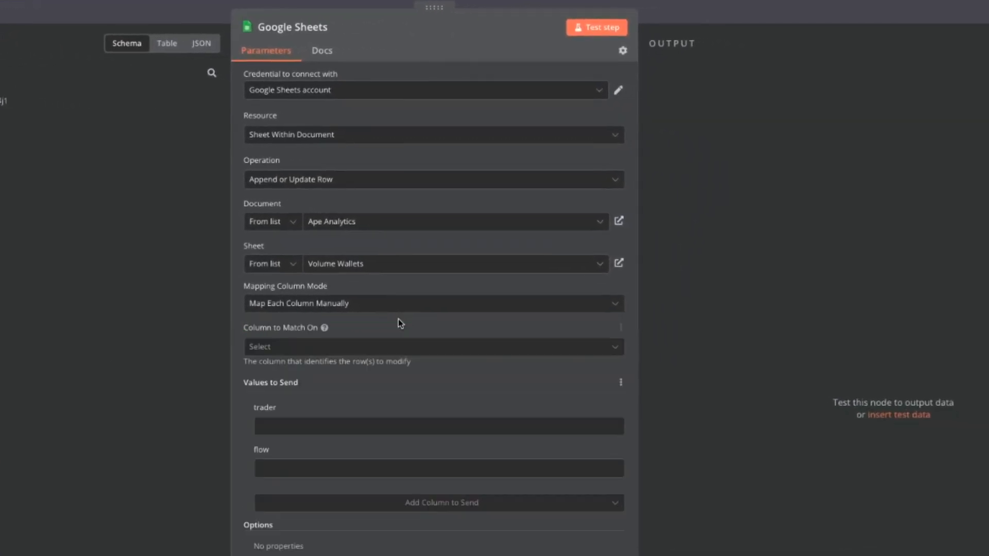
mouse_move(247, 390)
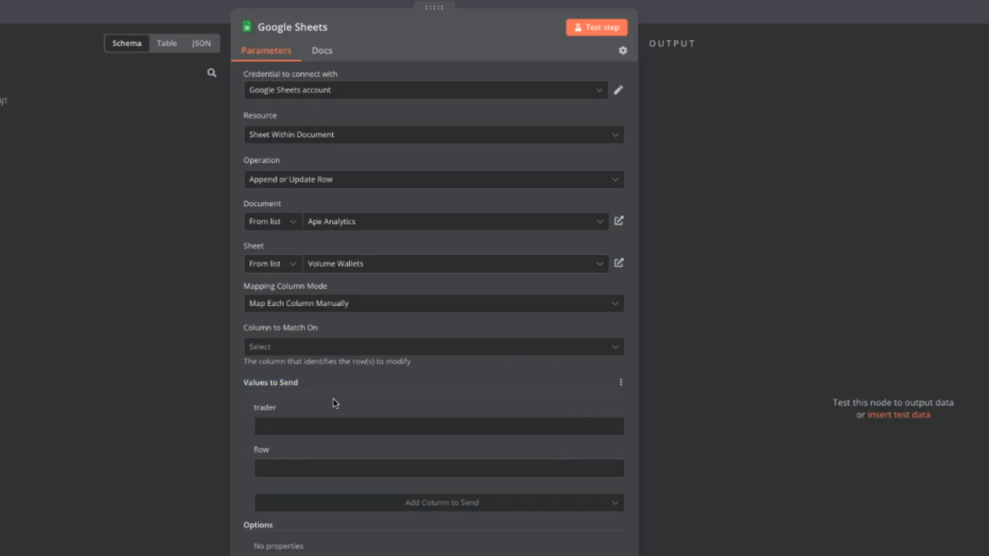
left_click(438, 426)
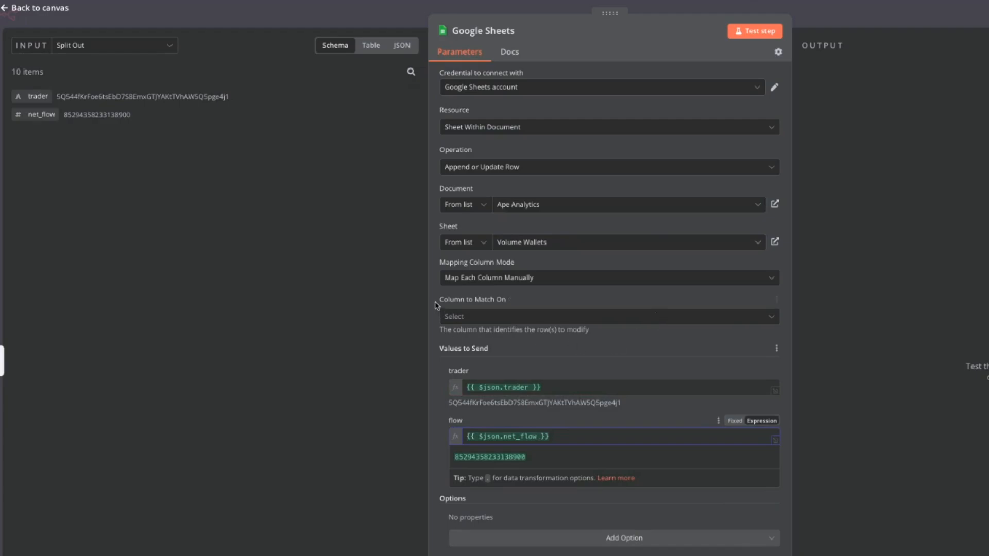
mouse_move(513, 302)
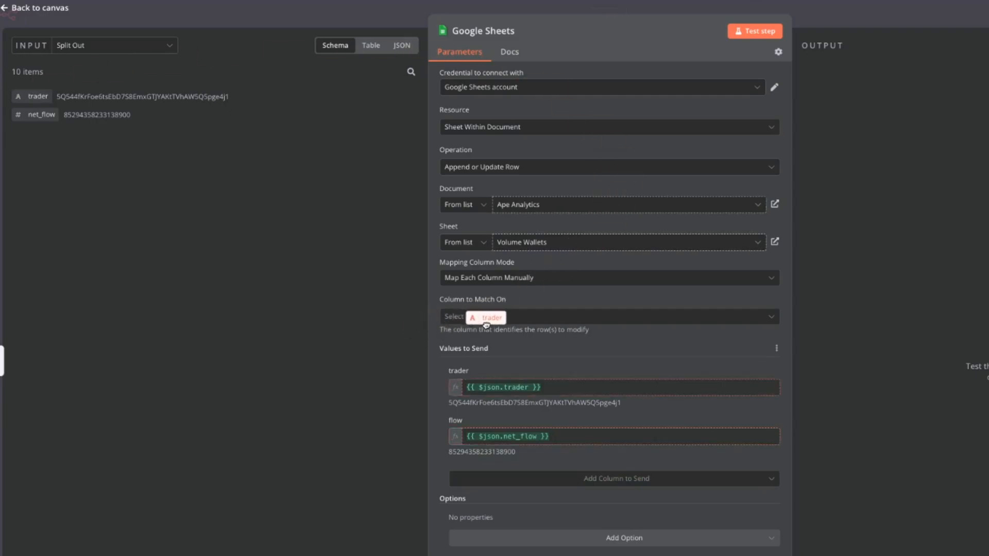
left_click(485, 317)
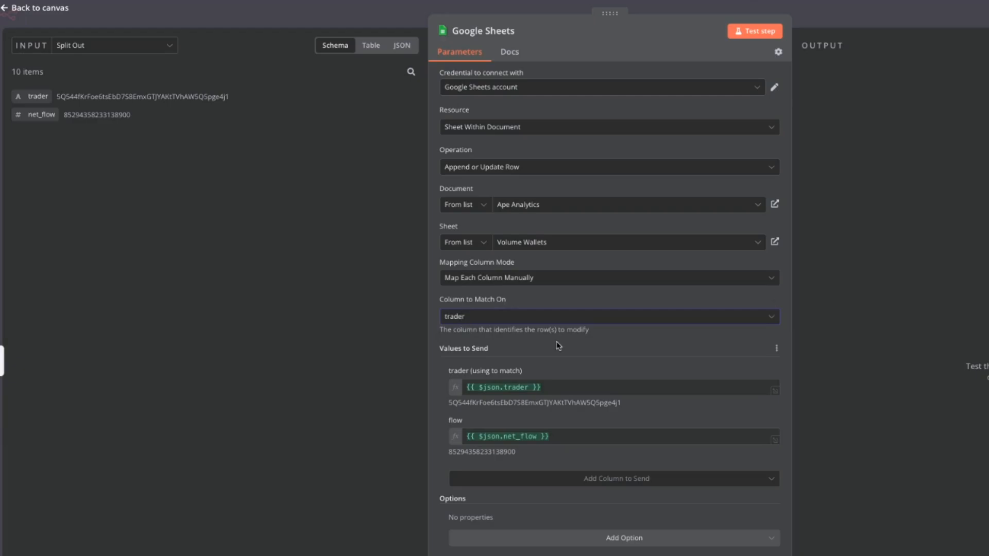
mouse_move(560, 380)
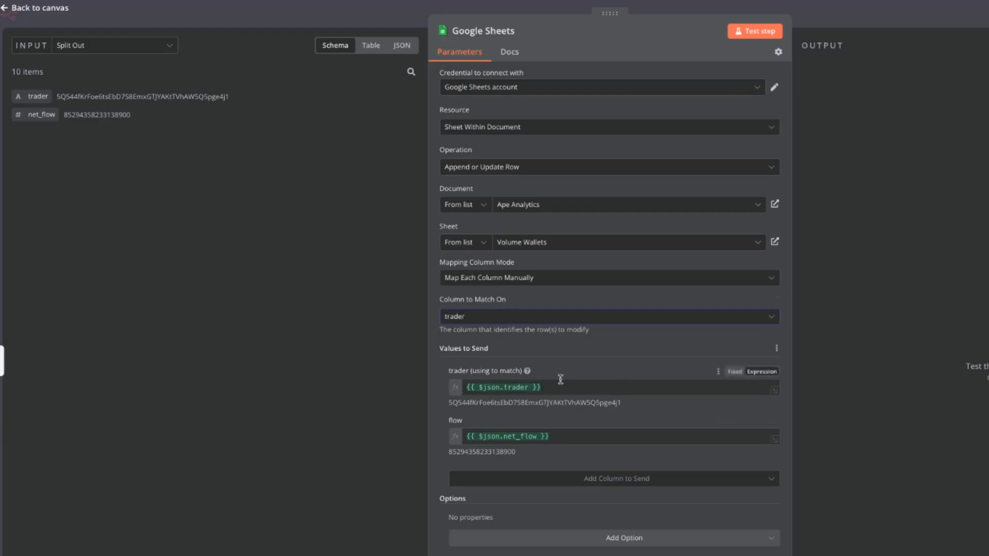
mouse_move(560, 380)
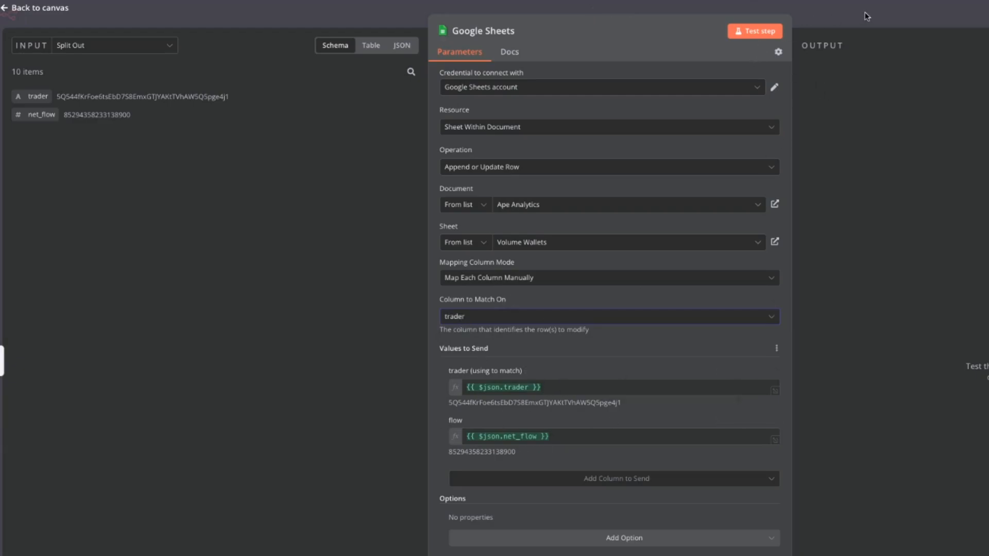
left_click(37, 8)
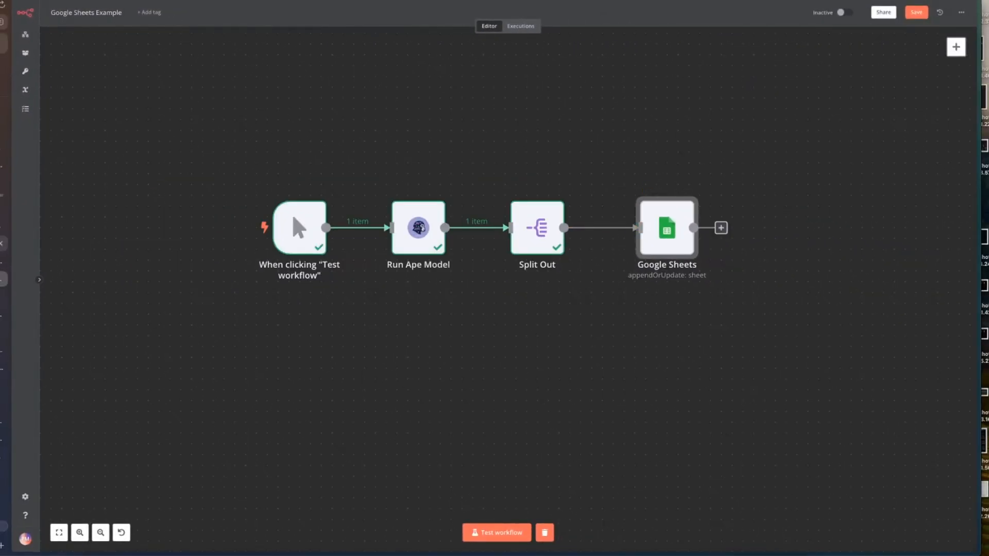
mouse_move(667, 228)
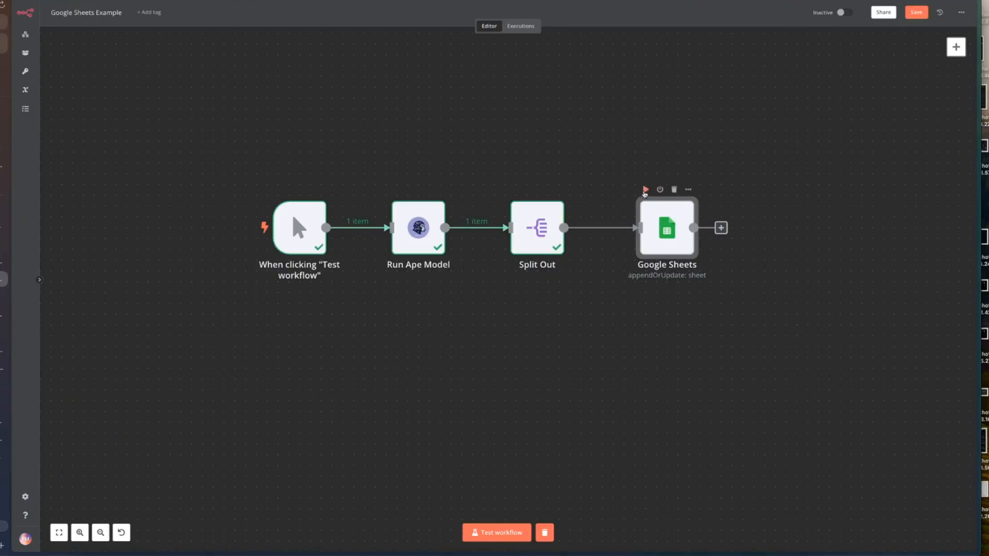
- Test the Google Sheets step to write ten trader rows to Volume Wallets
left_click(644, 190)
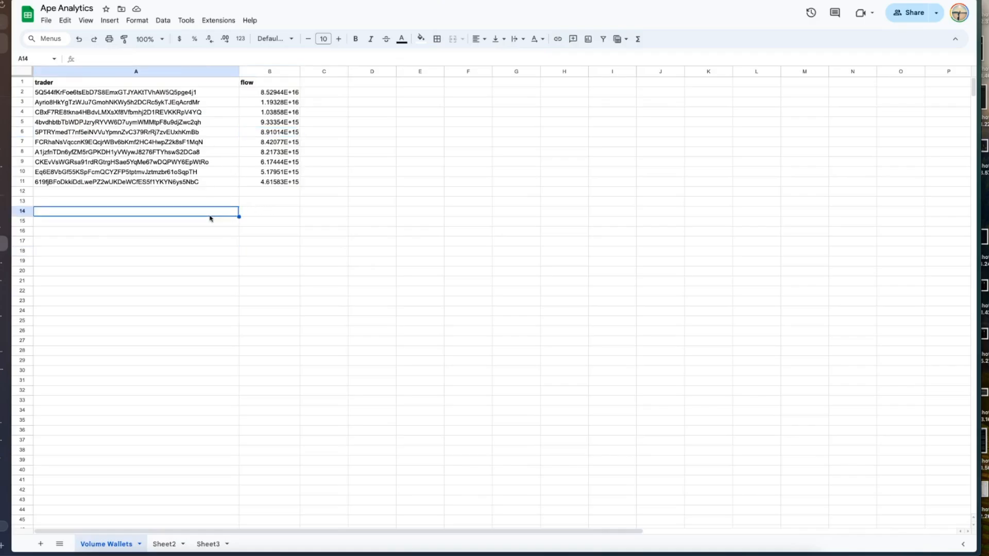
mouse_move(149, 238)
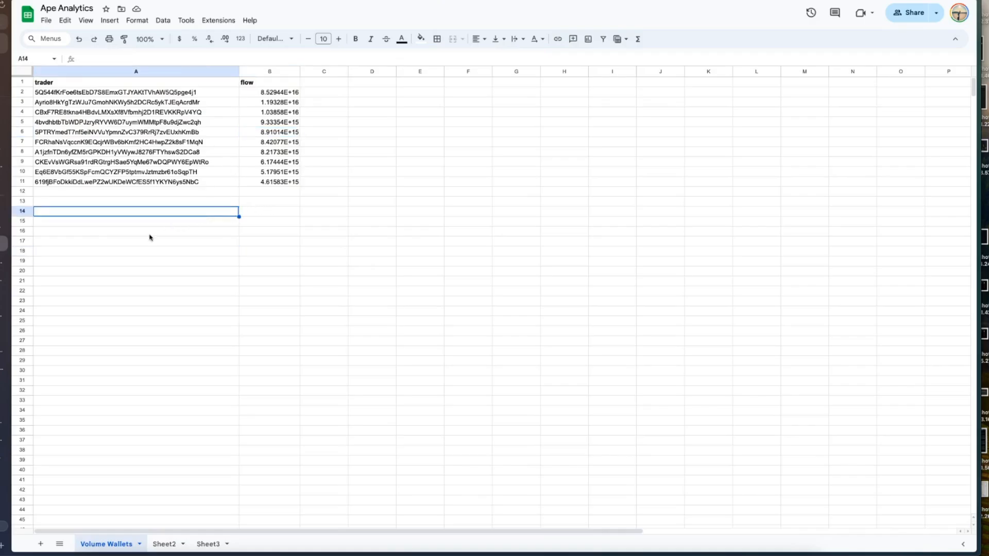
mouse_move(276, 148)
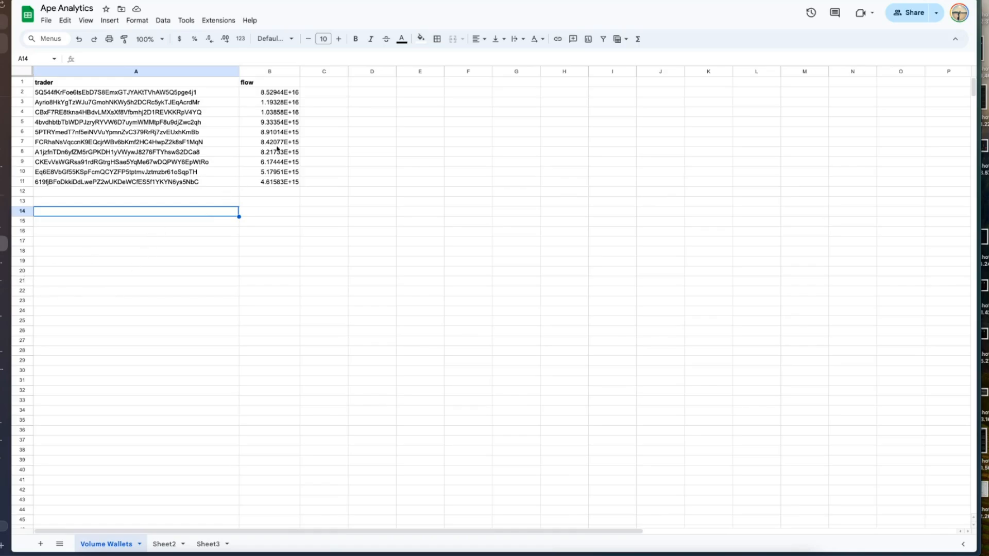
- Add a 'tag' column in C with save, delete and maybe labels
left_click(324, 82)
type("tag")
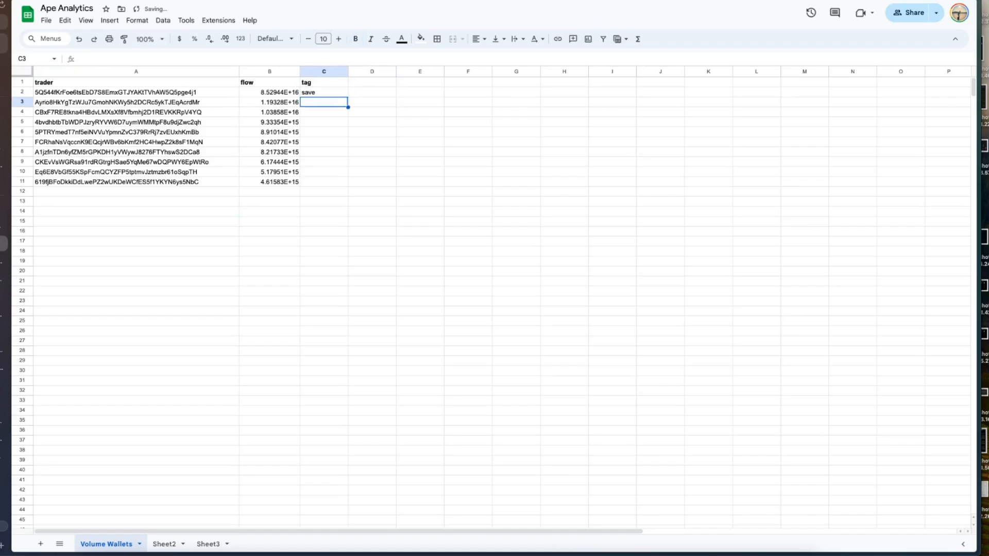
type("delete")
left_click(324, 112)
type("maybe")
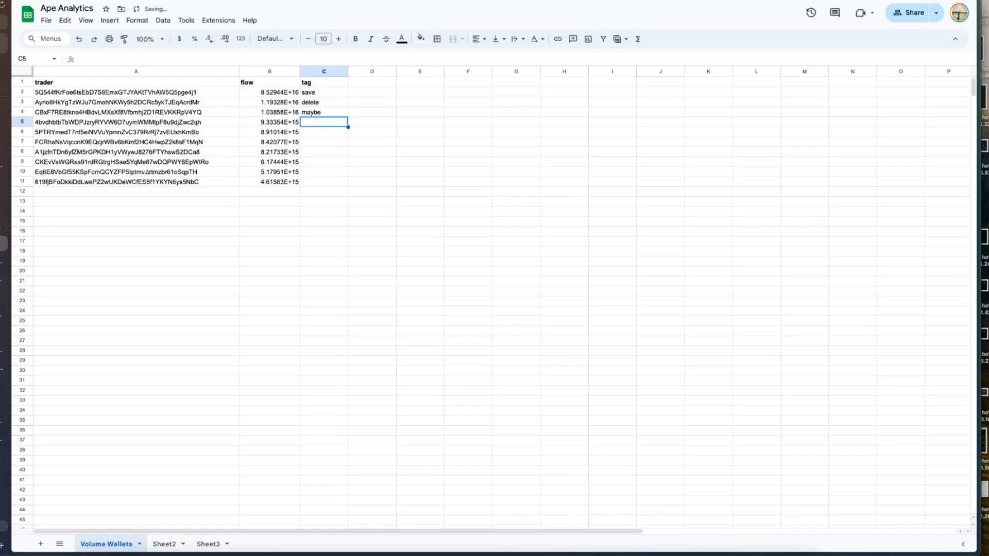
left_click(323, 71)
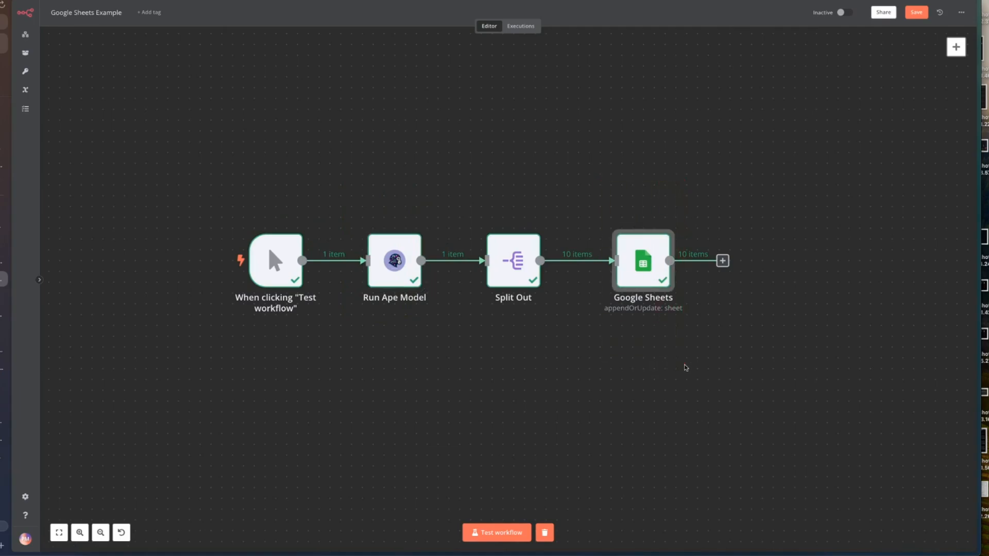
mouse_move(37, 5)
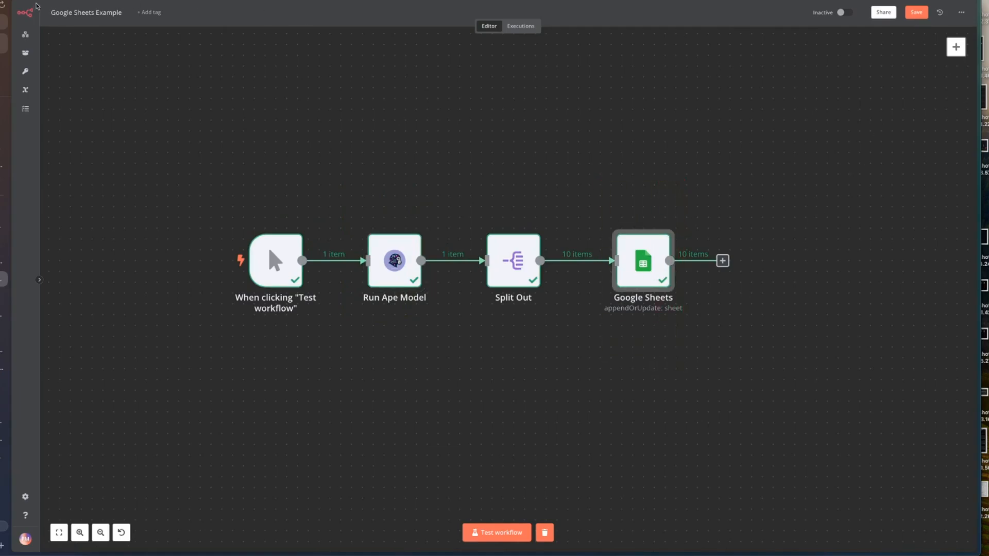